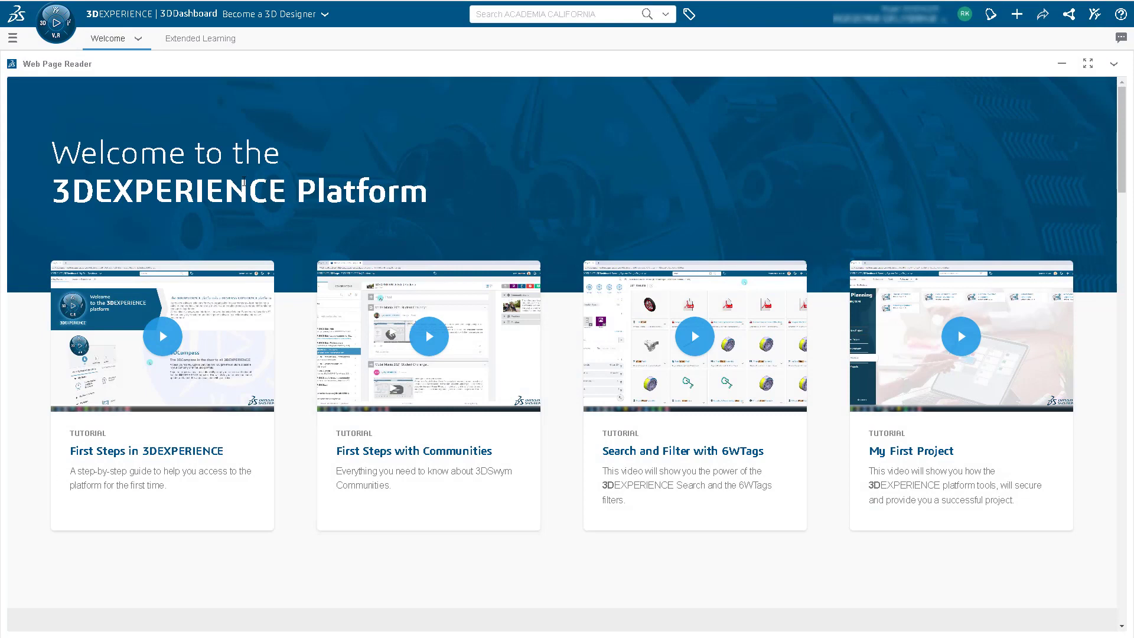
- Launch the 3DSpace app from the compass's My Apps list
click(56, 24)
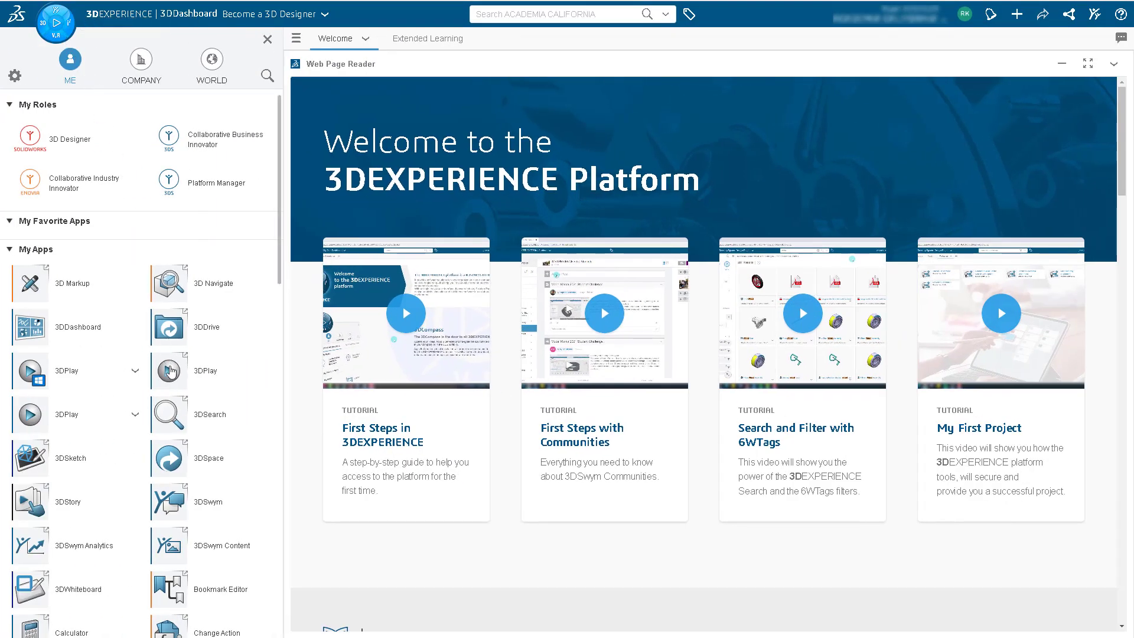
click(169, 458)
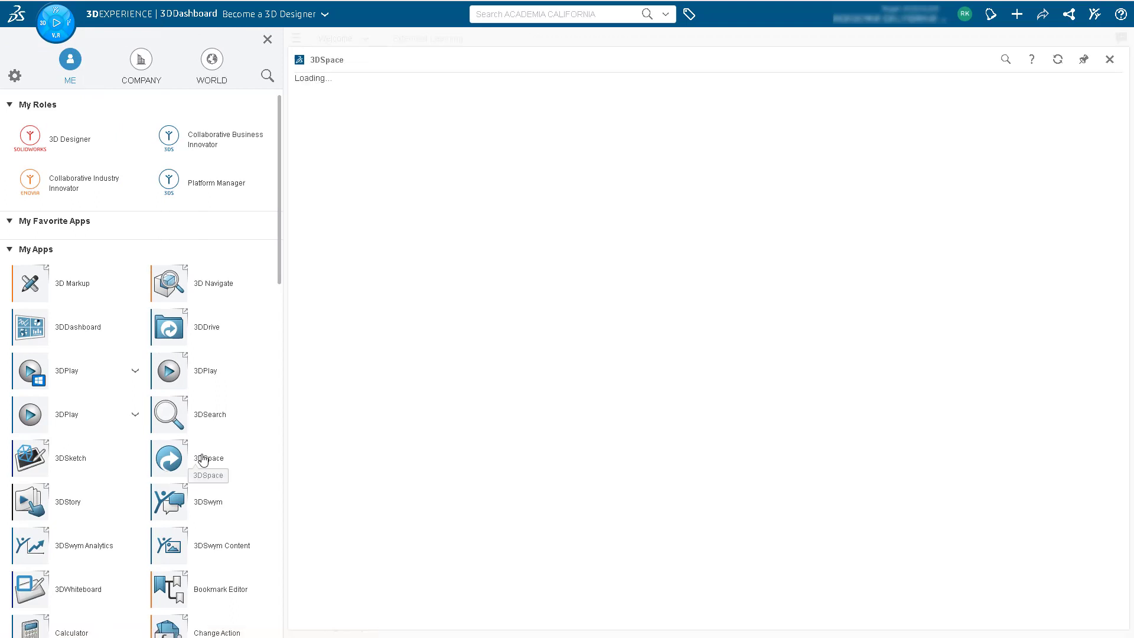
mouse_move(210, 454)
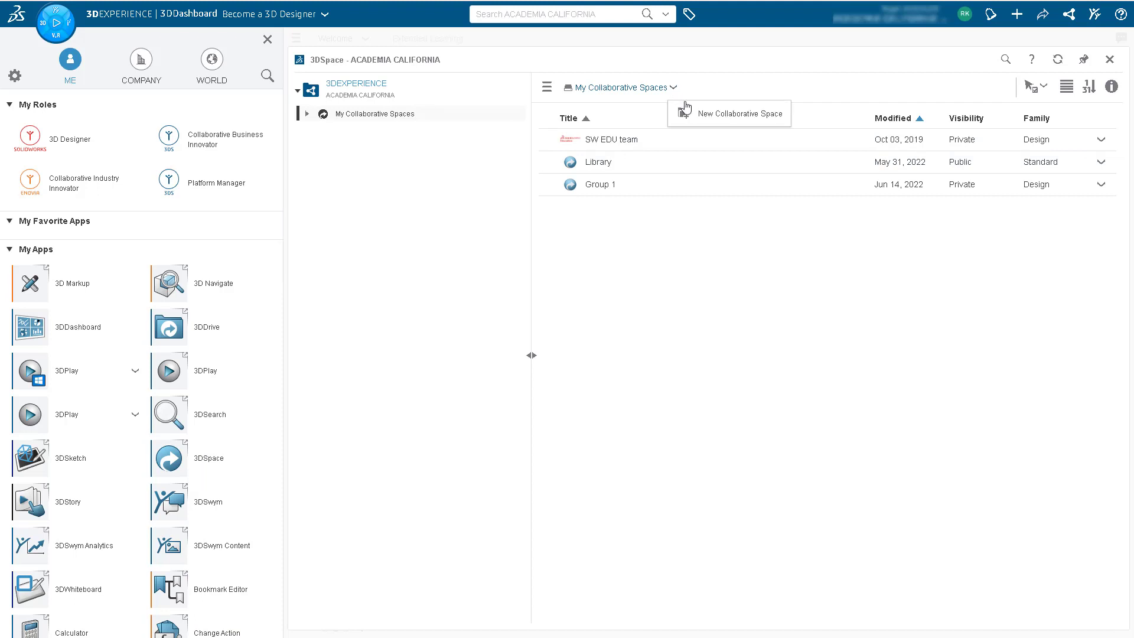
- Create a new collaborative space titled Team Space with Private visibility
click(729, 113)
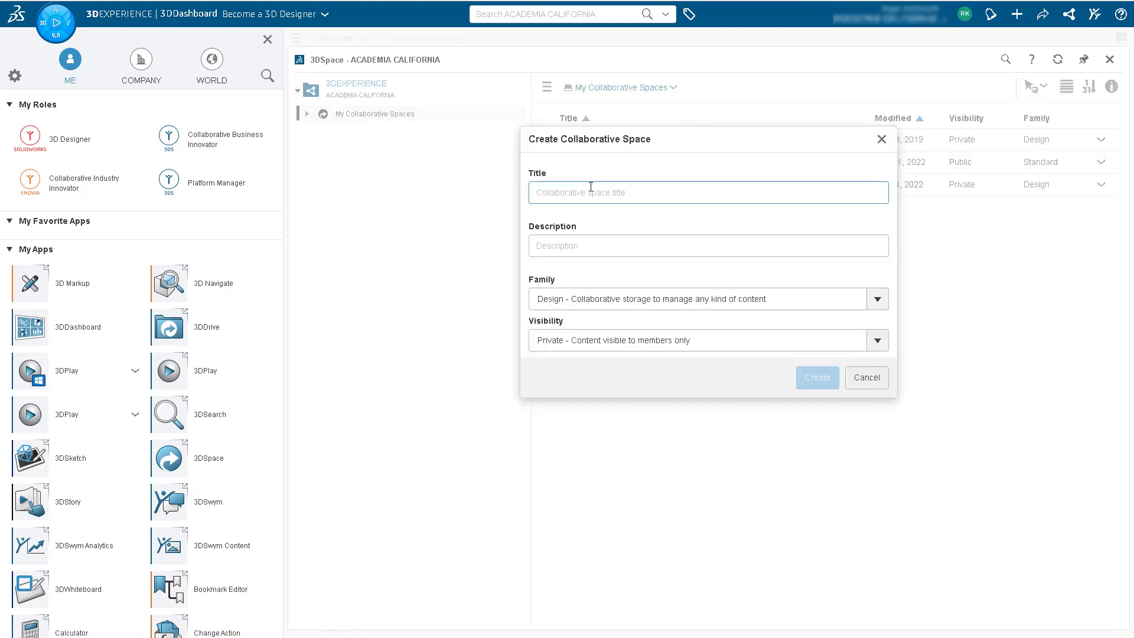
text(Team Space)
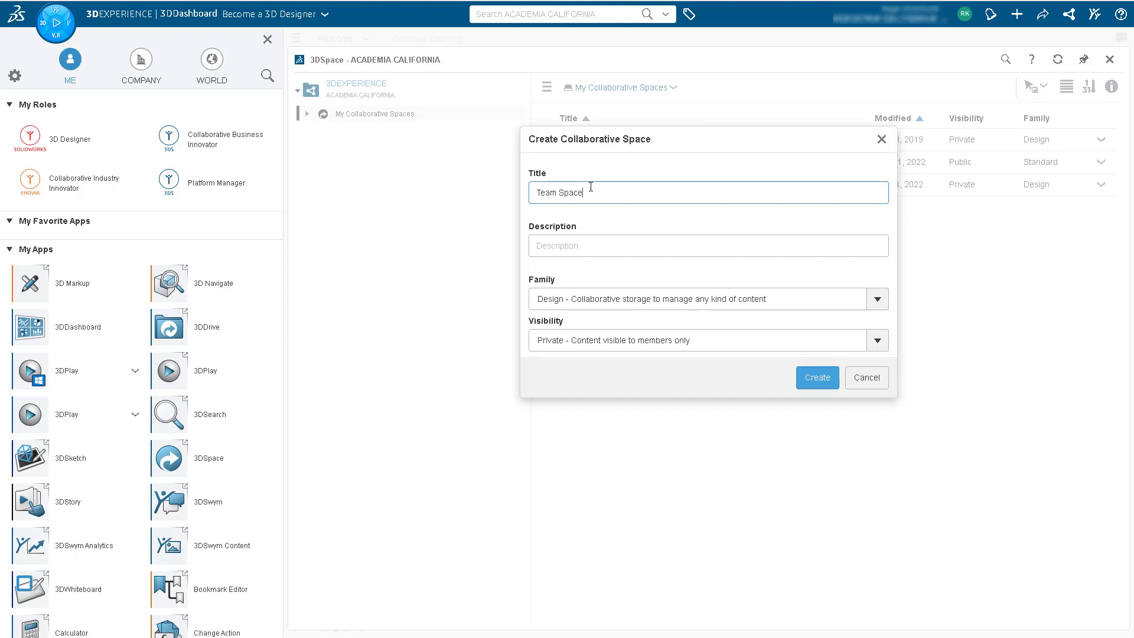
mouse_move(600, 337)
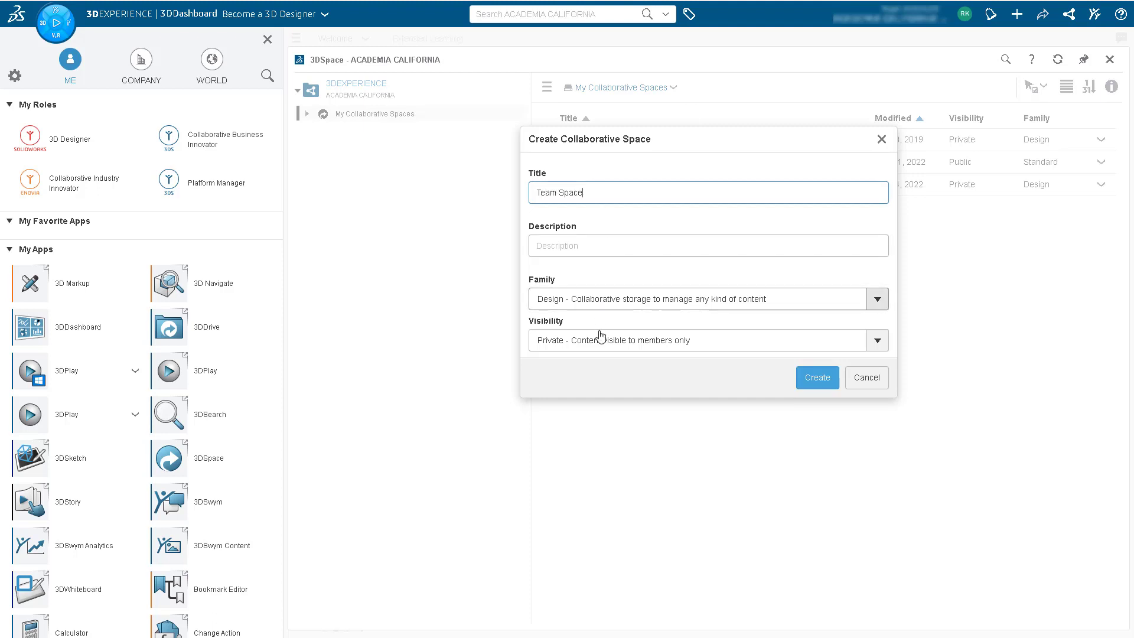
click(876, 340)
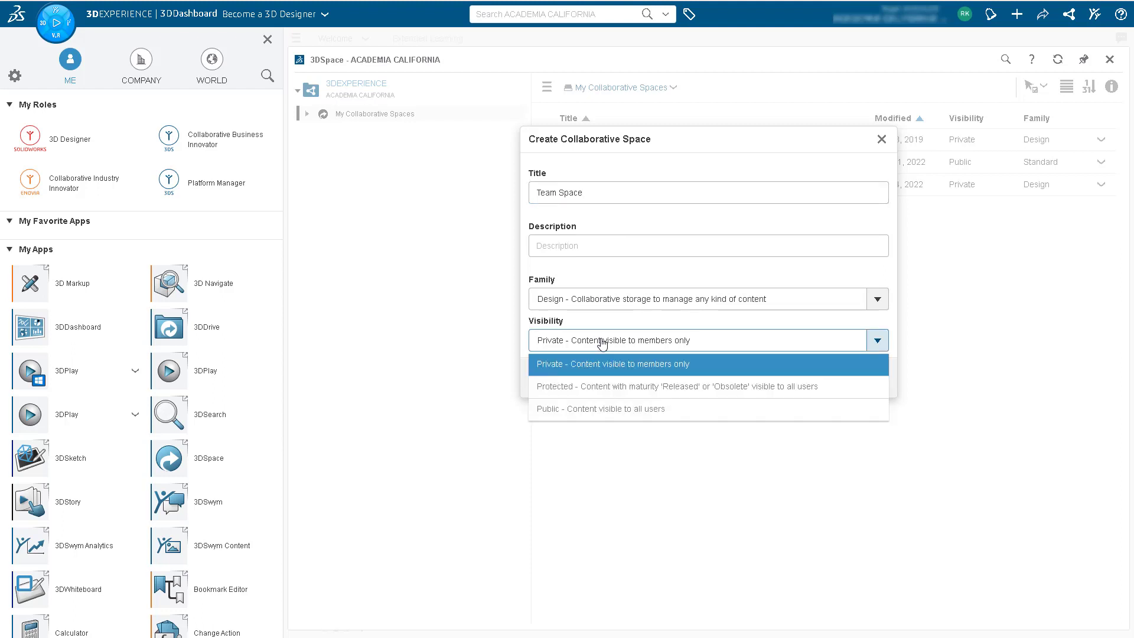
click(613, 364)
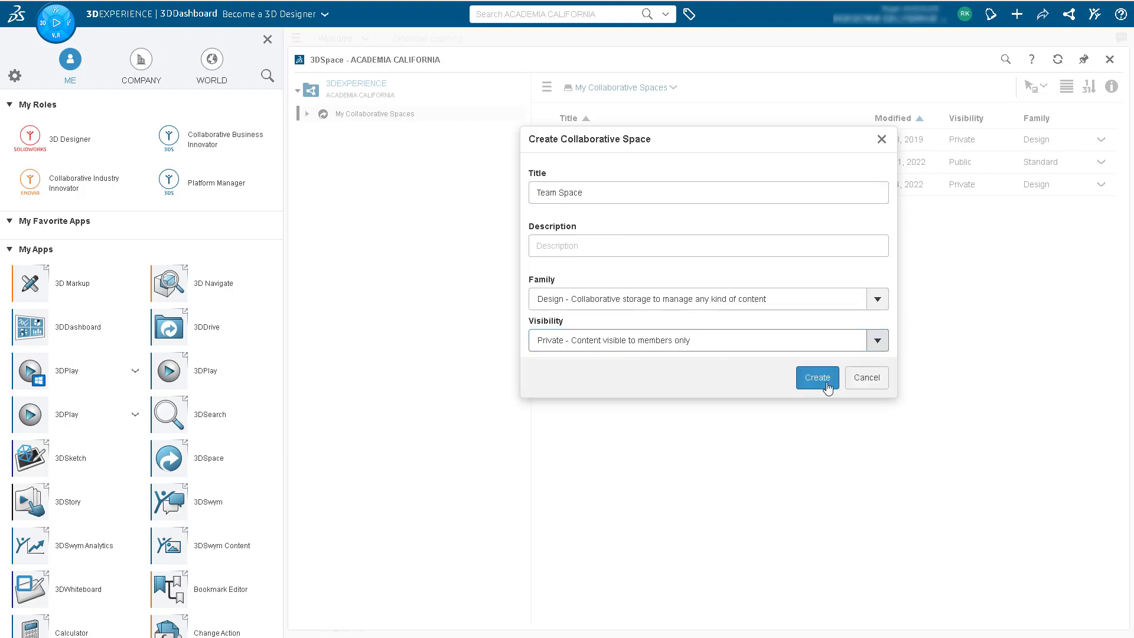
click(817, 377)
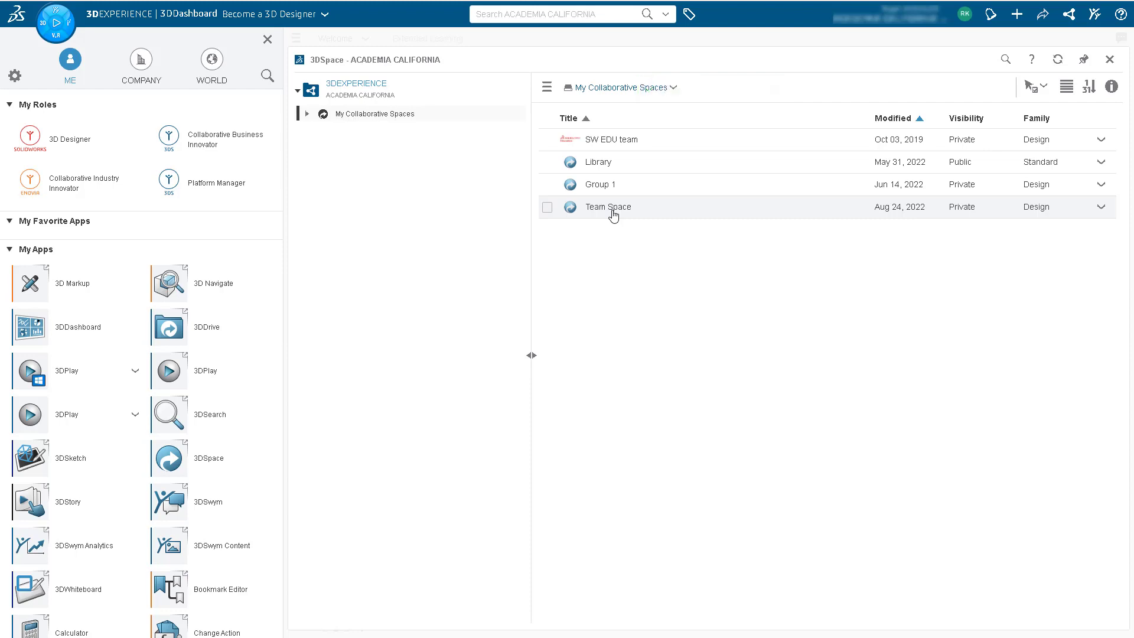
mouse_move(353, 301)
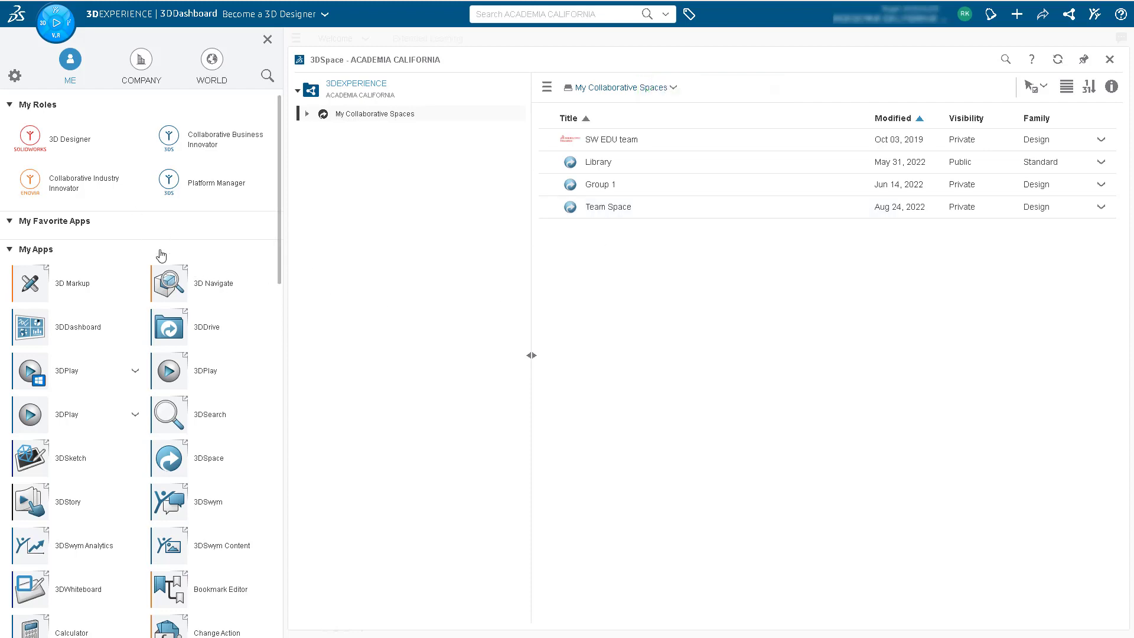
- Scroll My Apps to reveal the SOLIDWORKS Add-in among apps like xDesign and xDrawing
scroll(down, 3)
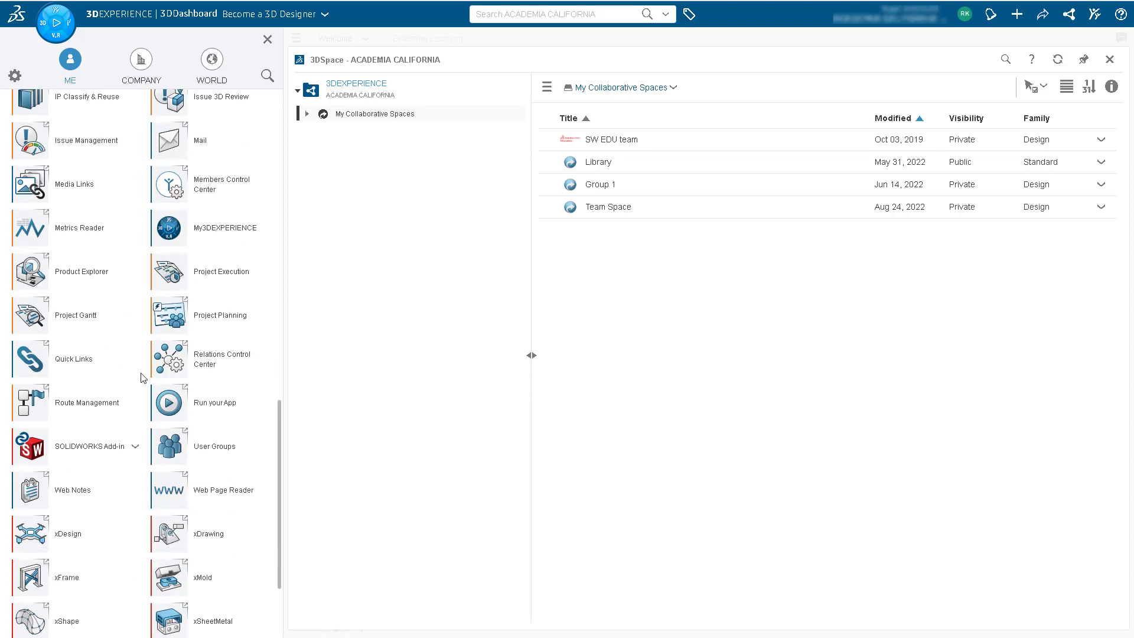
mouse_move(95, 447)
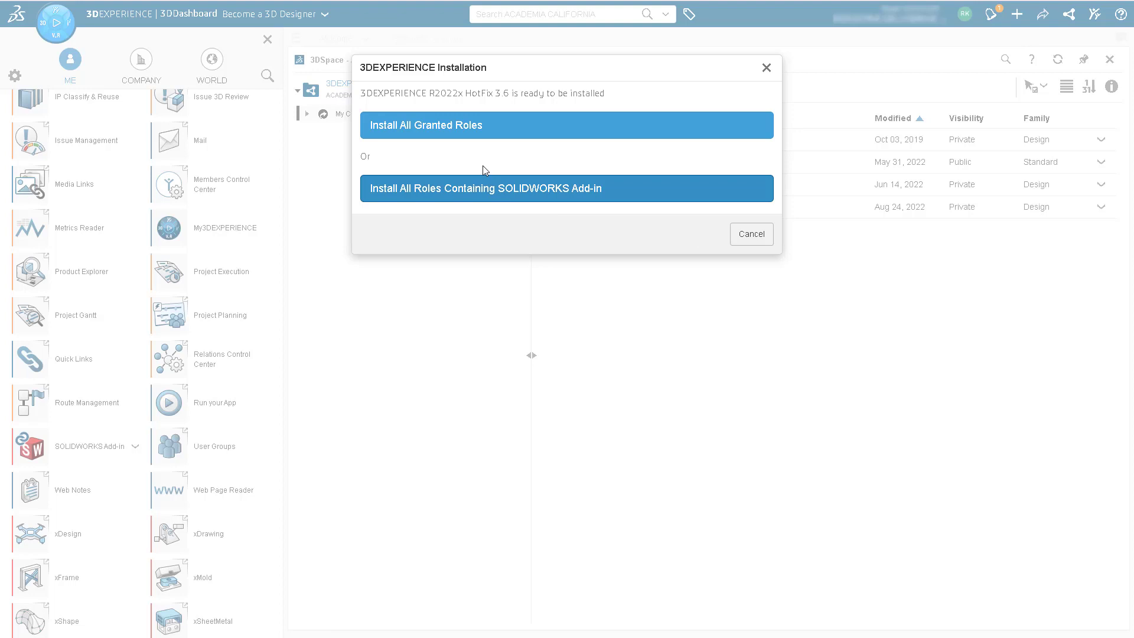
mouse_move(432, 204)
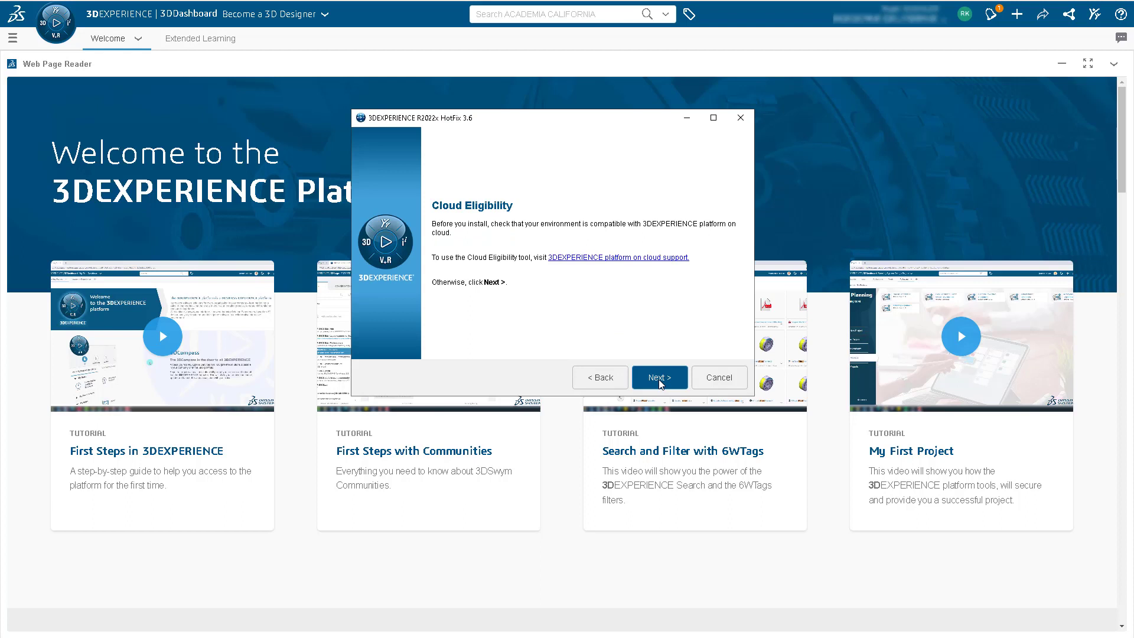
- Install the R2022x HotFix add-in to the default directory and begin the Drive connector install
click(658, 376)
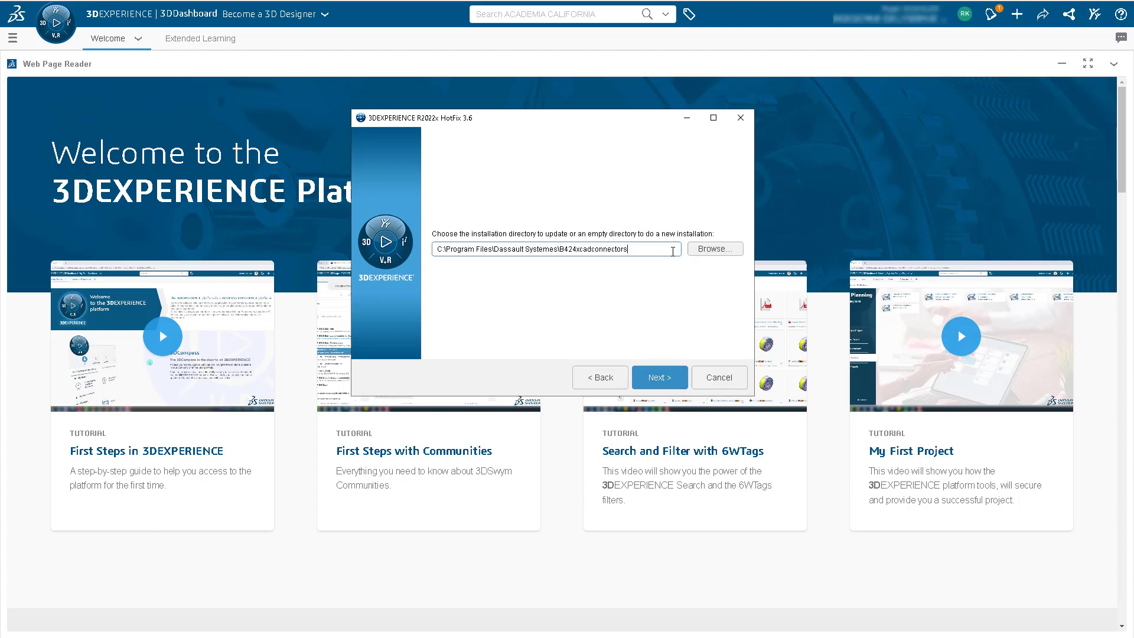
click(658, 377)
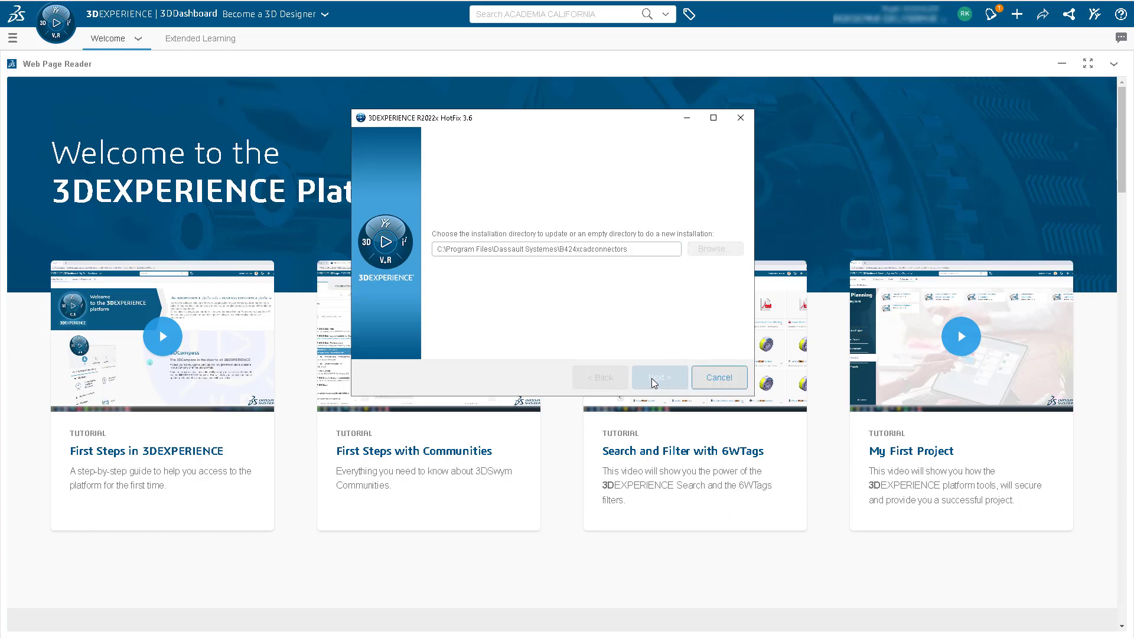
click(659, 377)
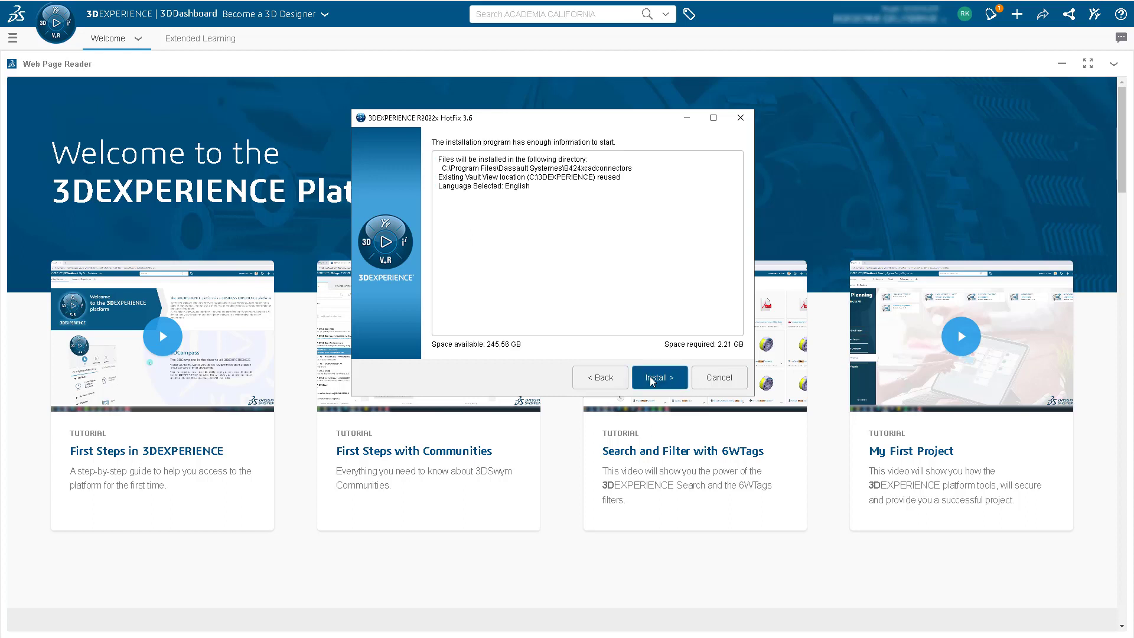
click(658, 377)
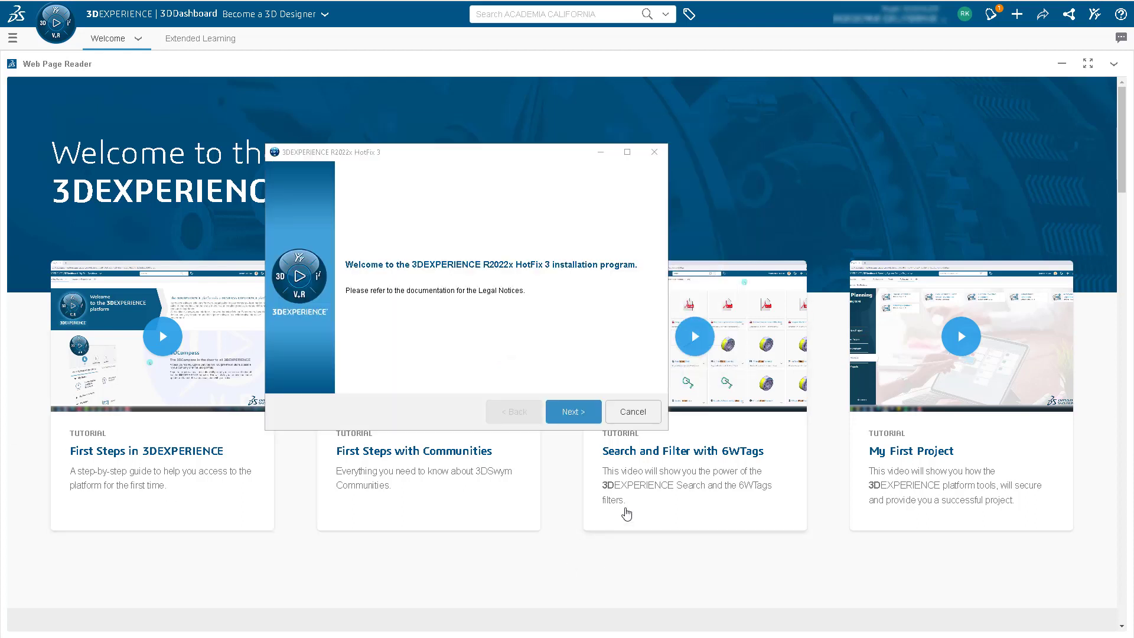
click(574, 411)
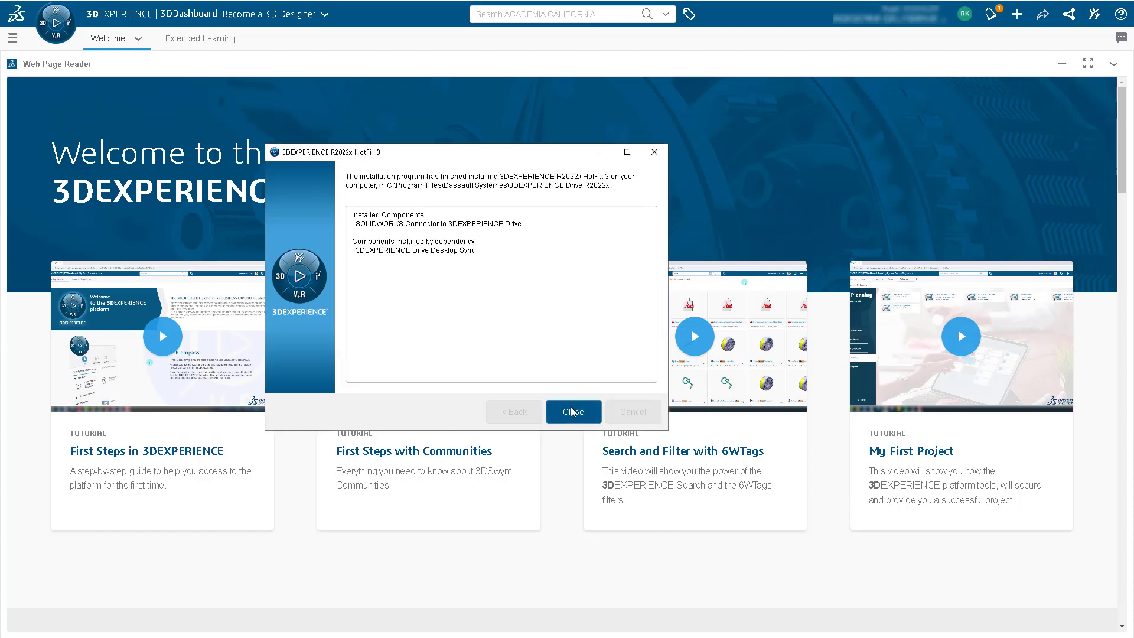
- Finish the installer and associate the ACADEMIA CALIFORNIA drive with this computer for synchronisation
click(573, 411)
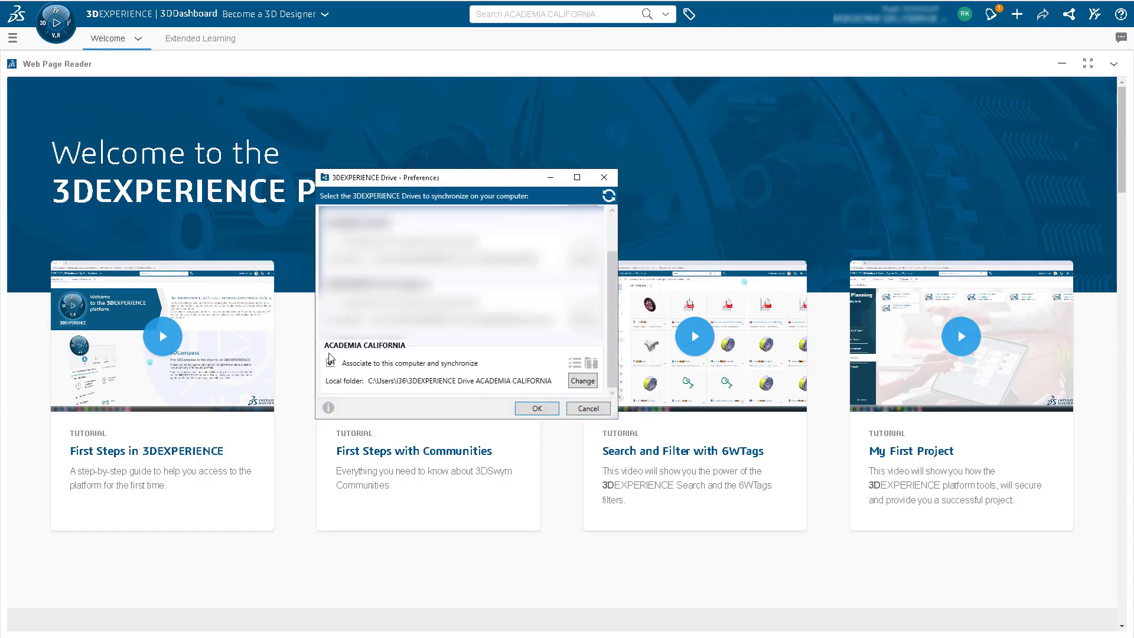
click(329, 363)
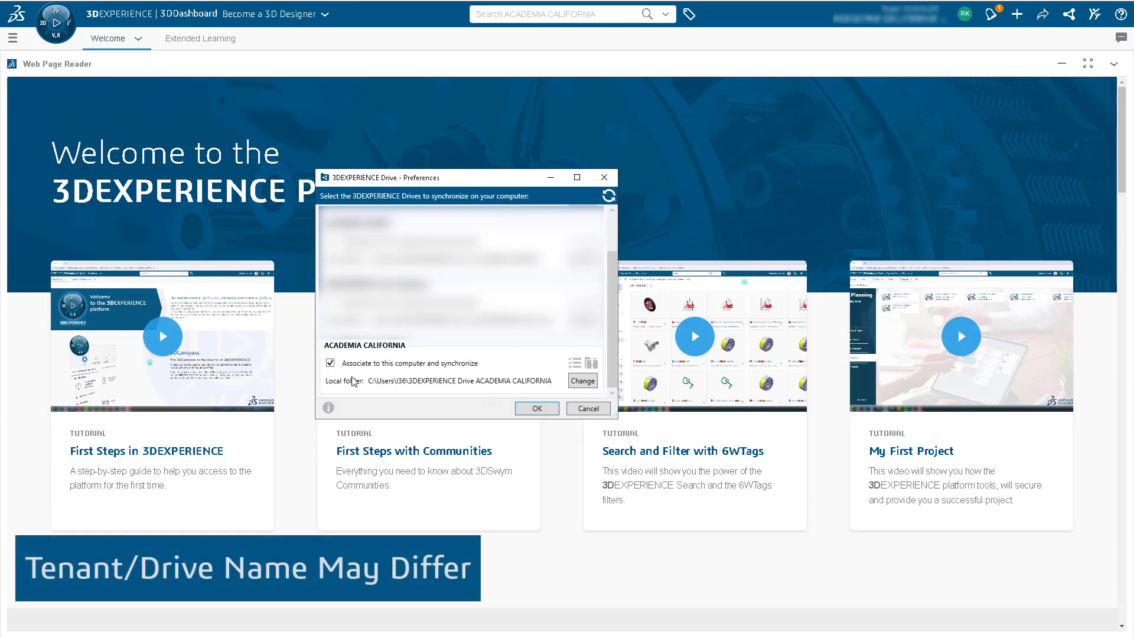
mouse_move(505, 412)
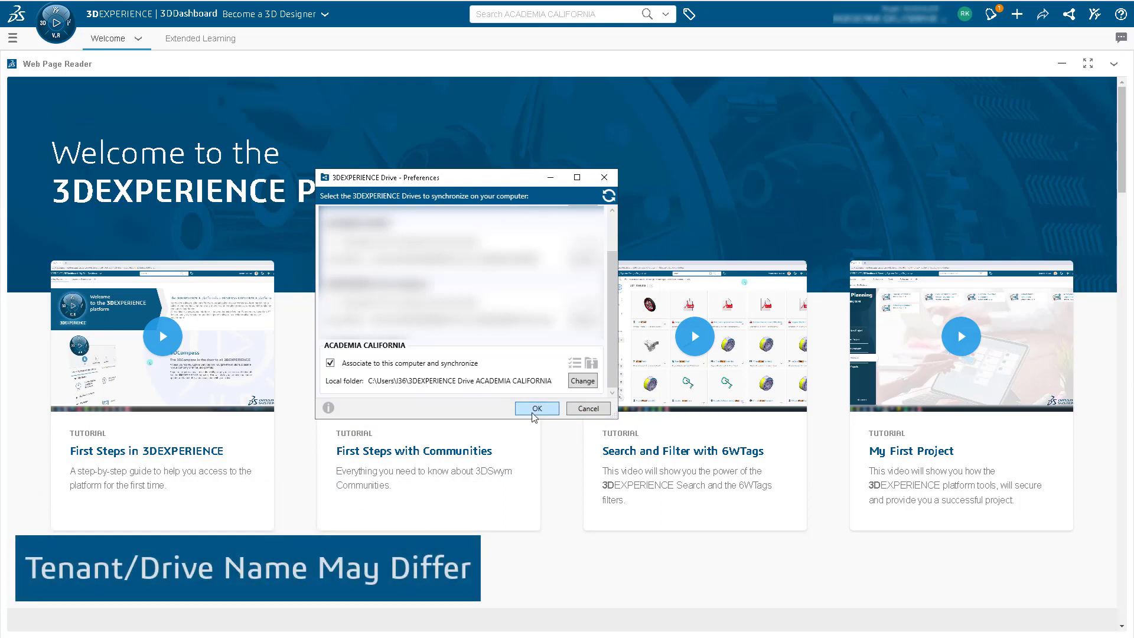
click(537, 408)
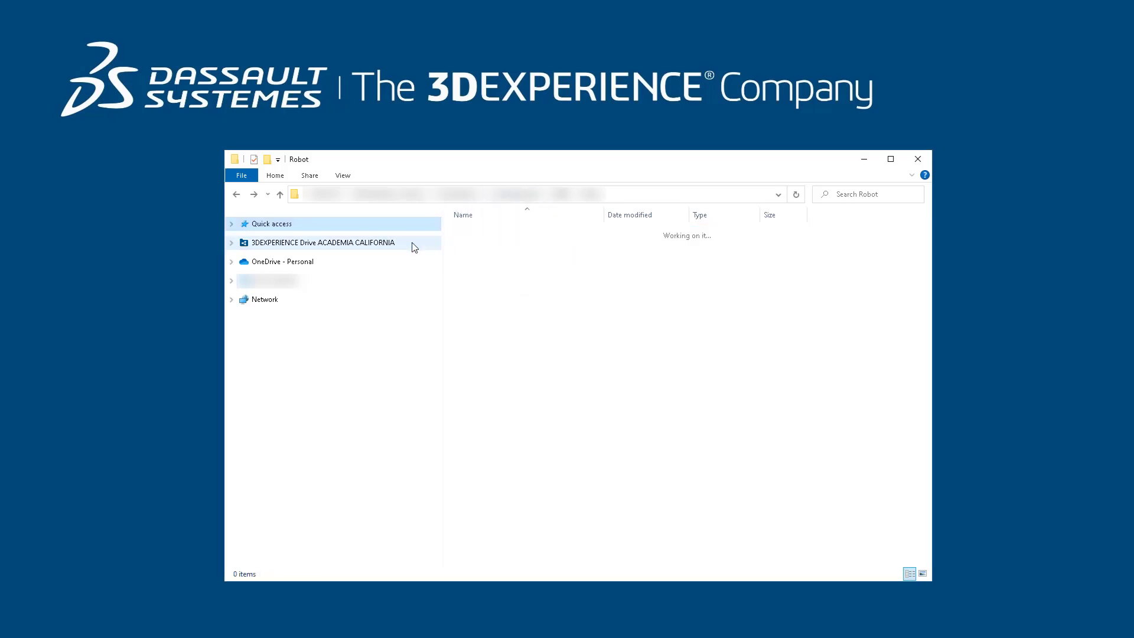
- Open the 3DEXPERIENCE Drive ACADEMIA CALIFORNIA folder in the navigation pane
click(323, 242)
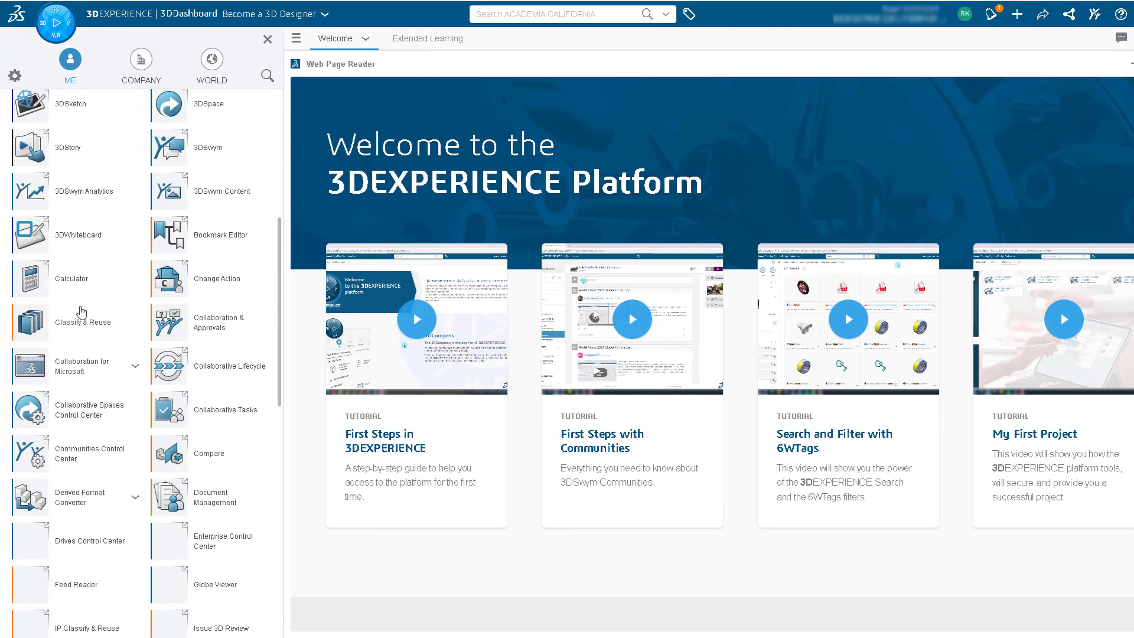
- Launch SOLIDWORKS 2022 through the SOLIDWORKS Add-in app in My Apps
scroll(down, 3)
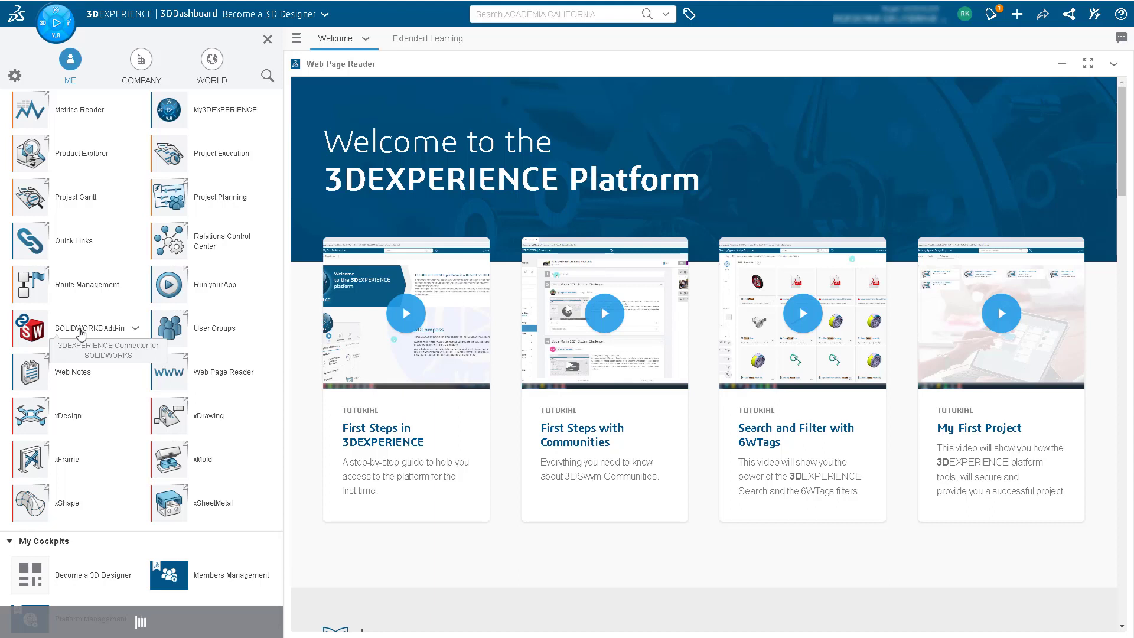
click(108, 350)
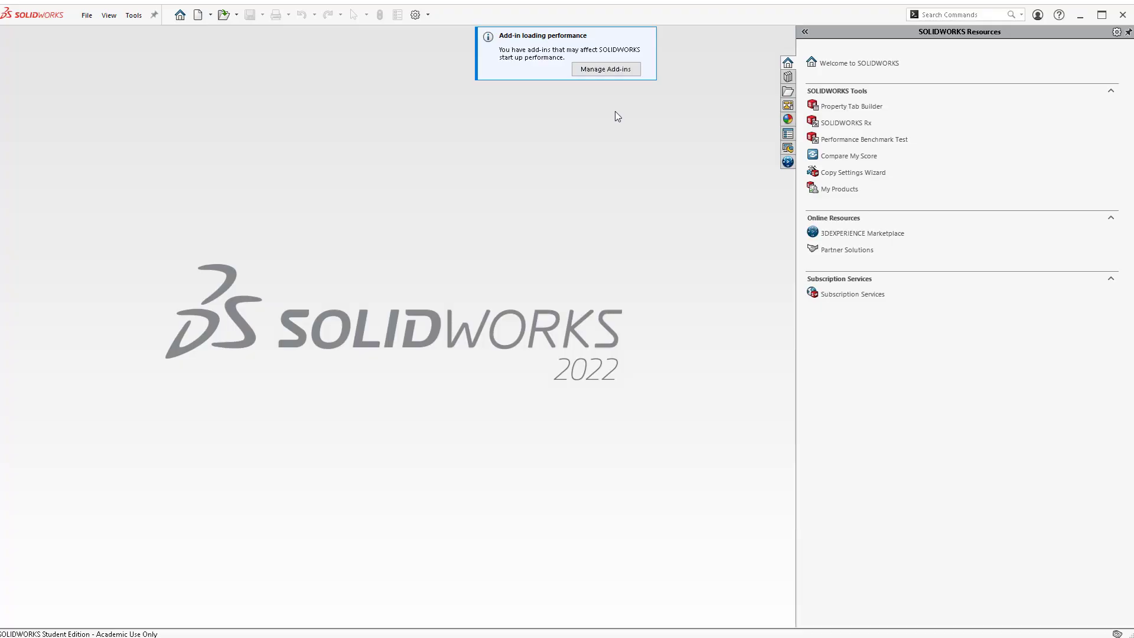
mouse_move(582, 130)
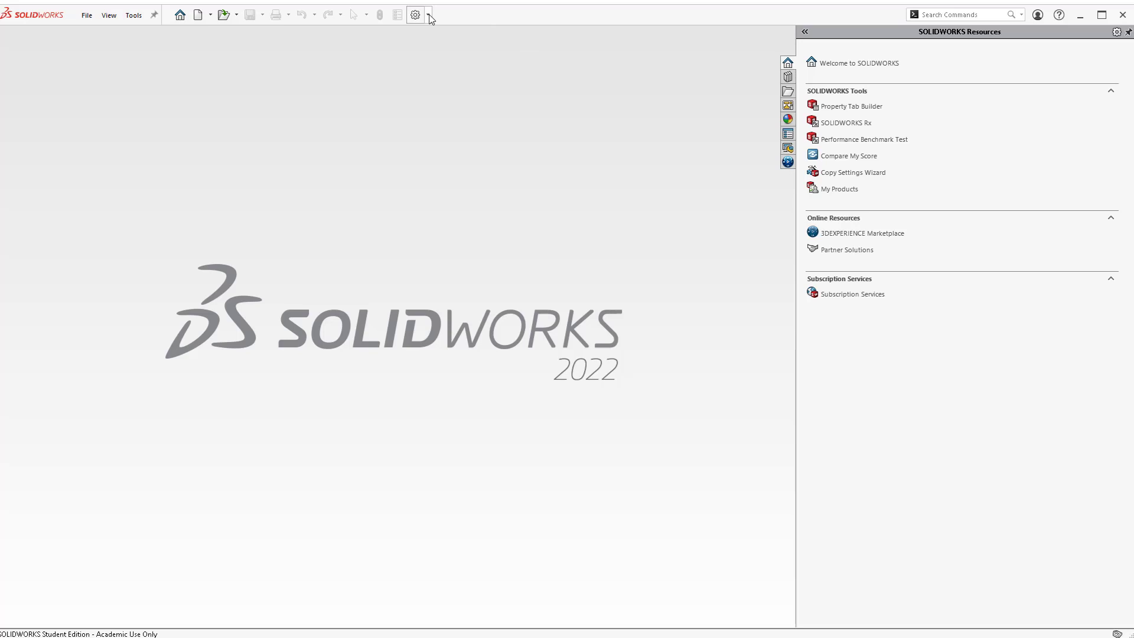
- Confirm in Add-Ins that 3DEXPERIENCE is active and loads at start-up
click(414, 15)
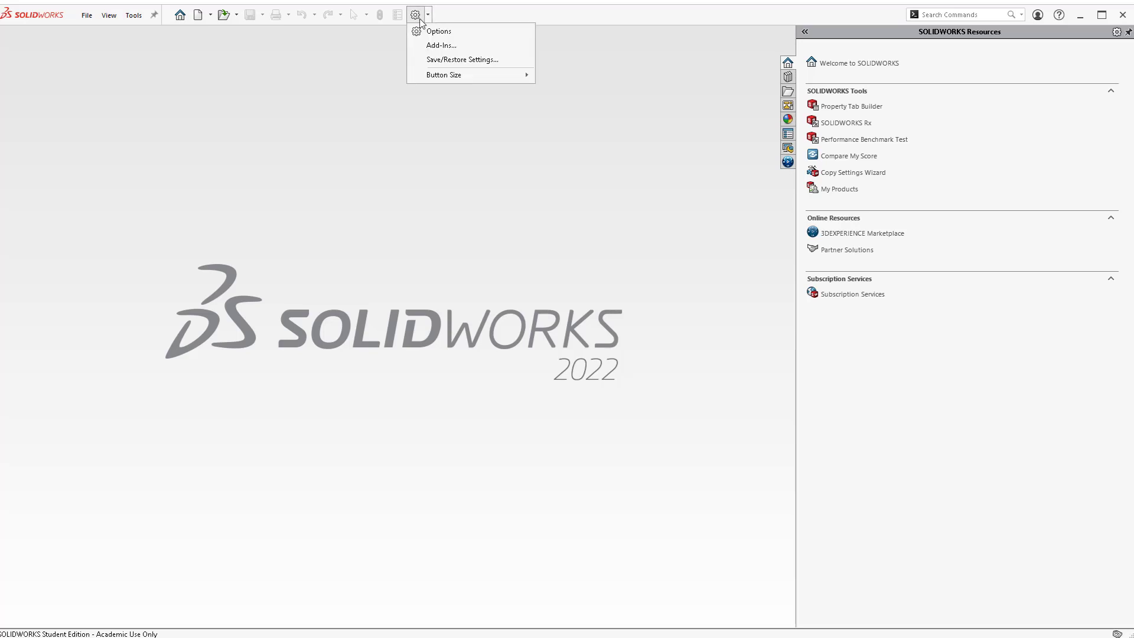
click(441, 45)
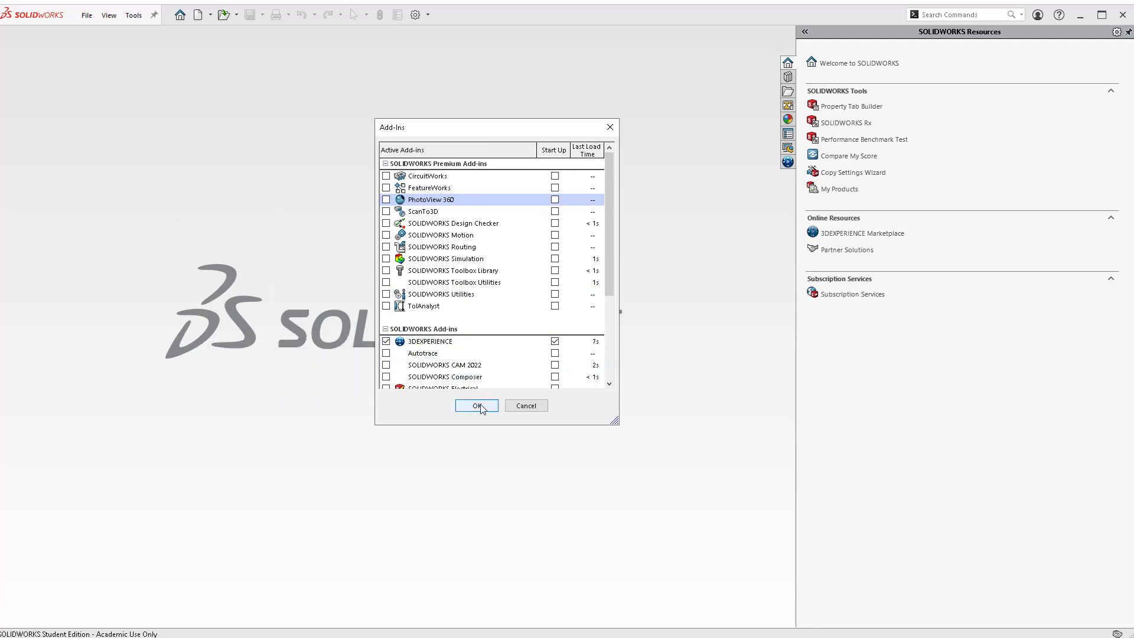
click(476, 405)
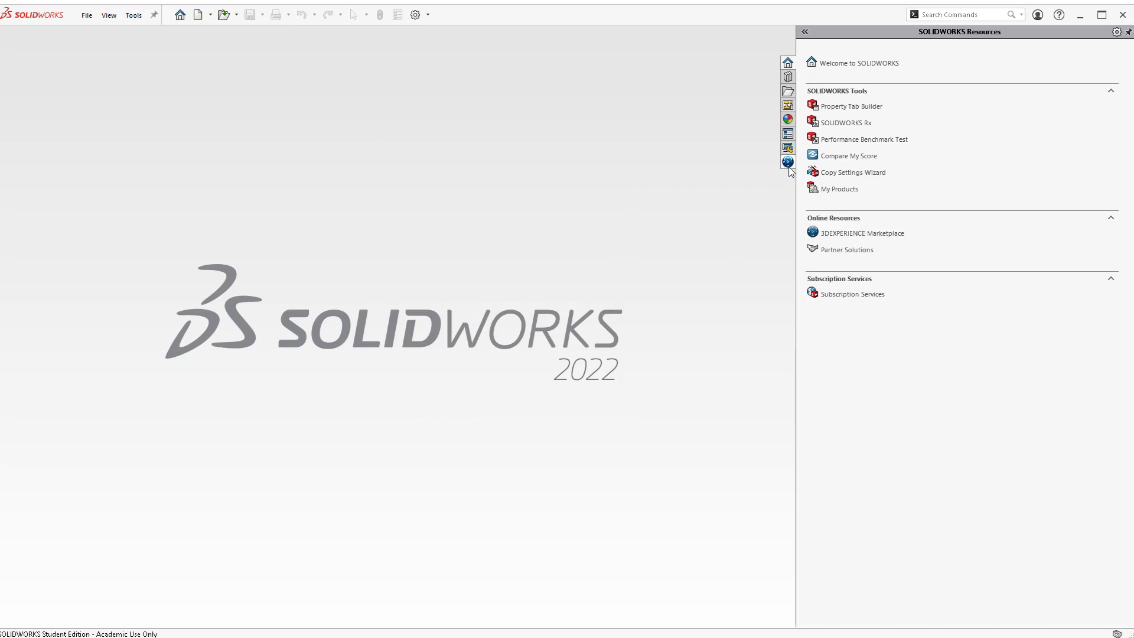
- Show the 3DEXPERIENCE task pane and accept all cookies so MySession loads
click(788, 162)
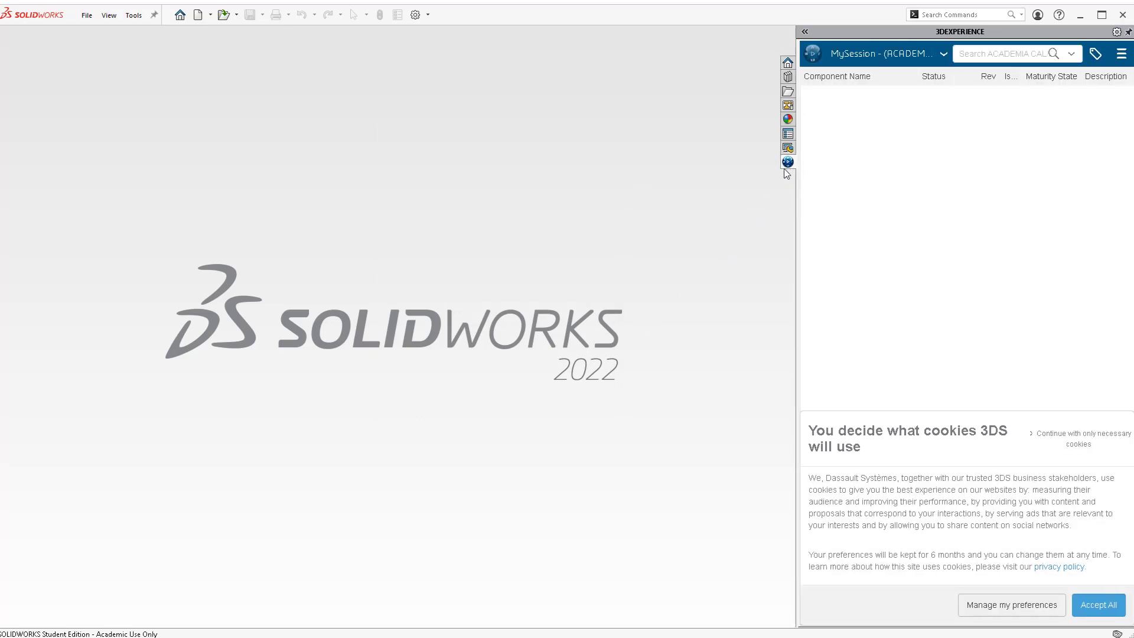
mouse_move(755, 188)
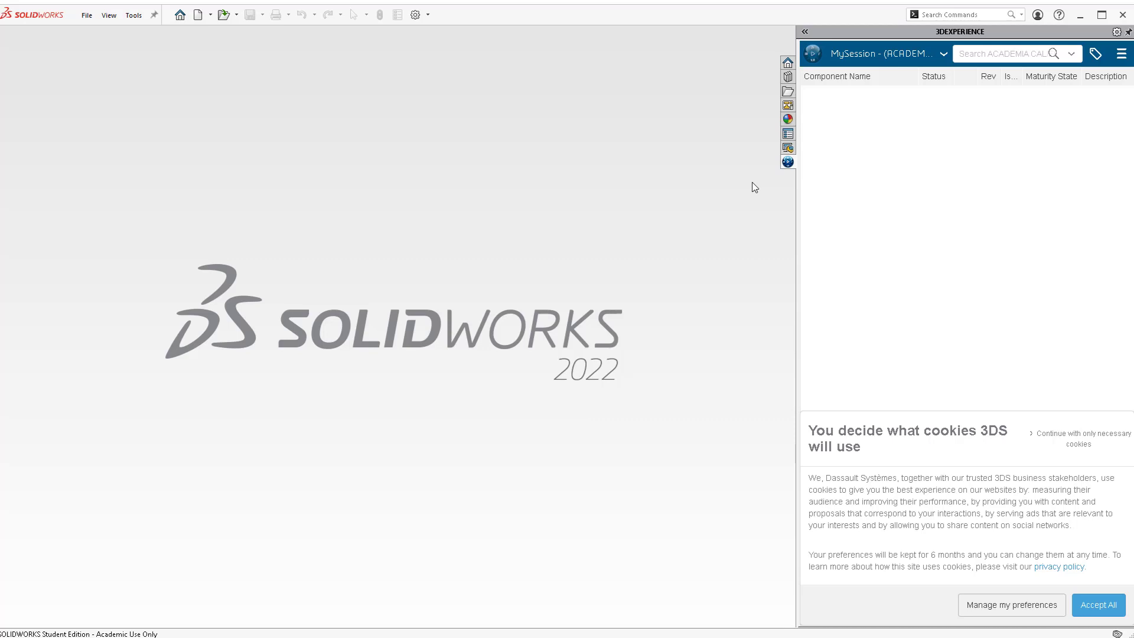
mouse_move(1098, 605)
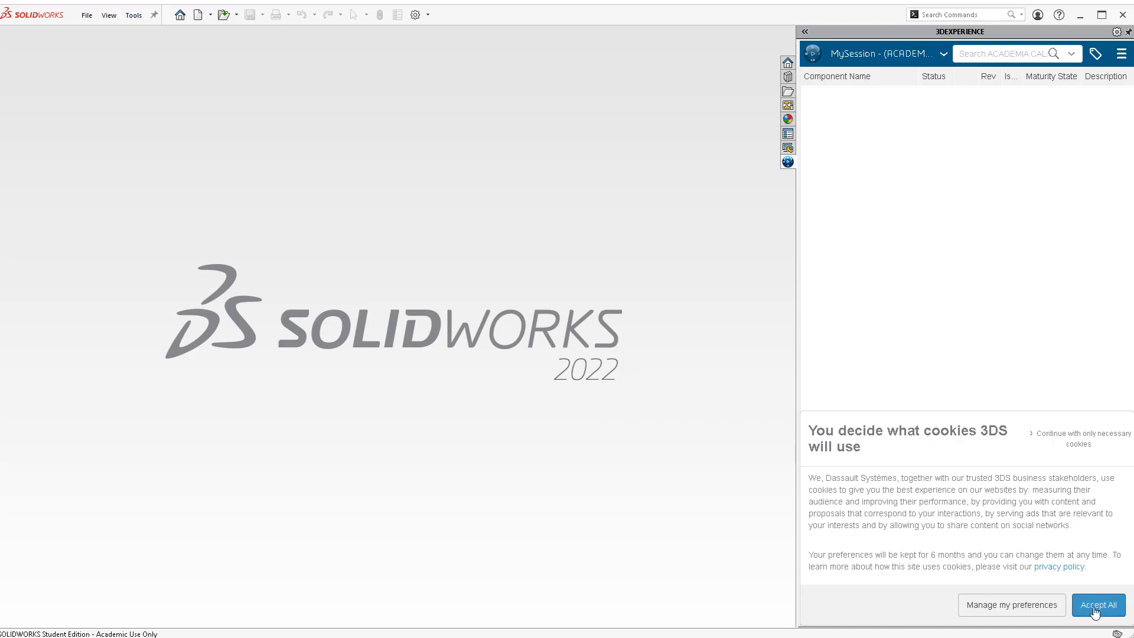
click(1097, 605)
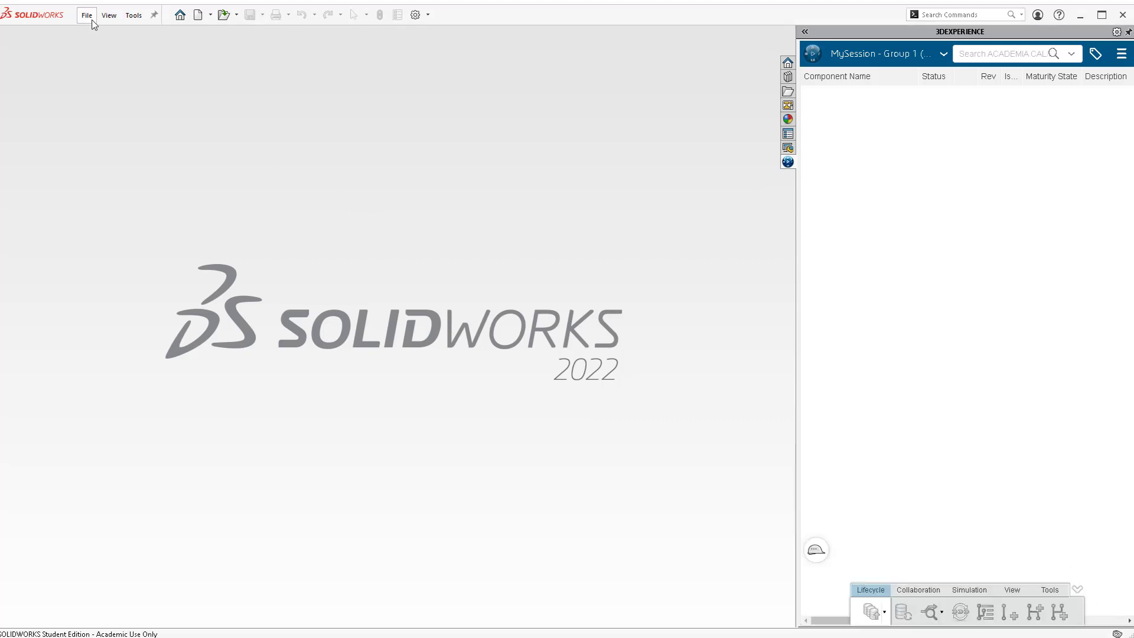
- Open the CX19-FINAL A0001.SLDASM robot assembly via File > Open
click(87, 14)
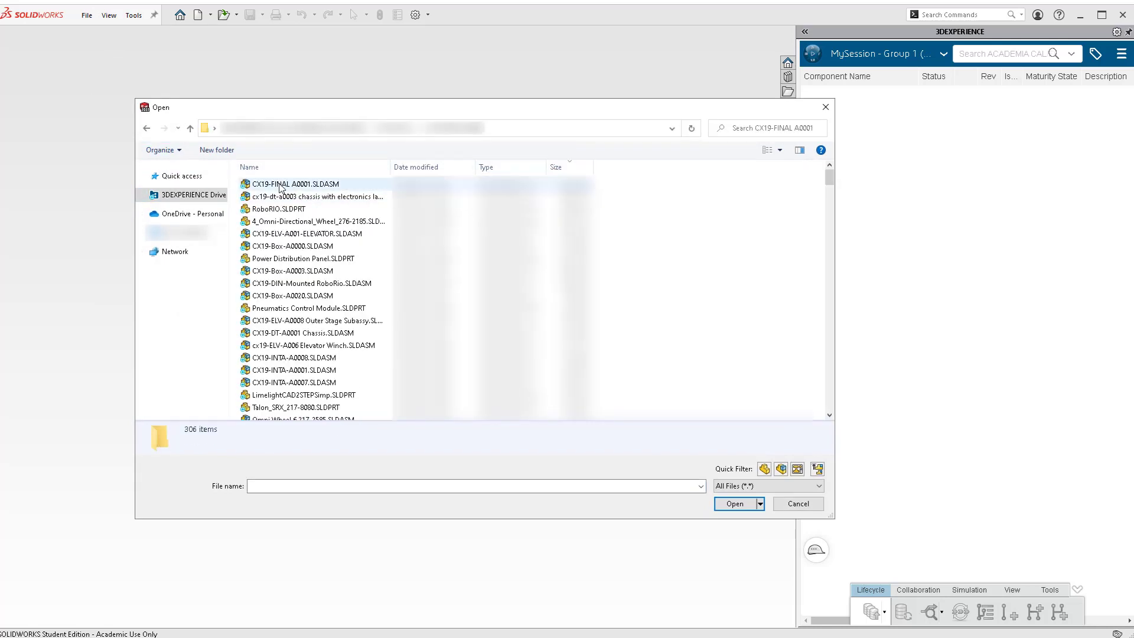
click(735, 503)
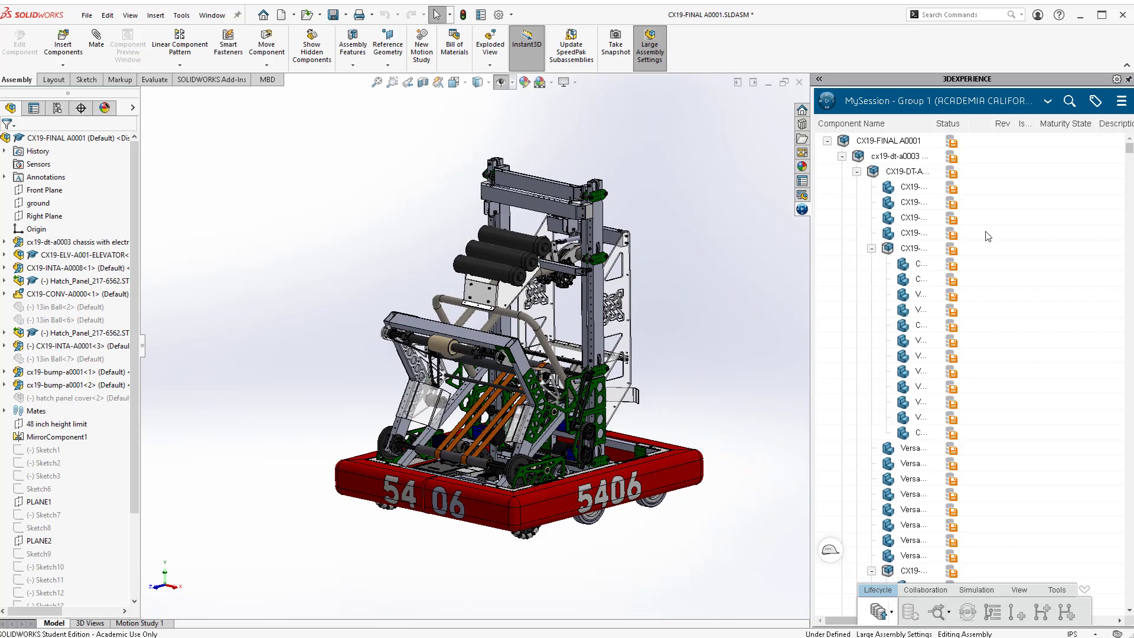
mouse_move(953, 141)
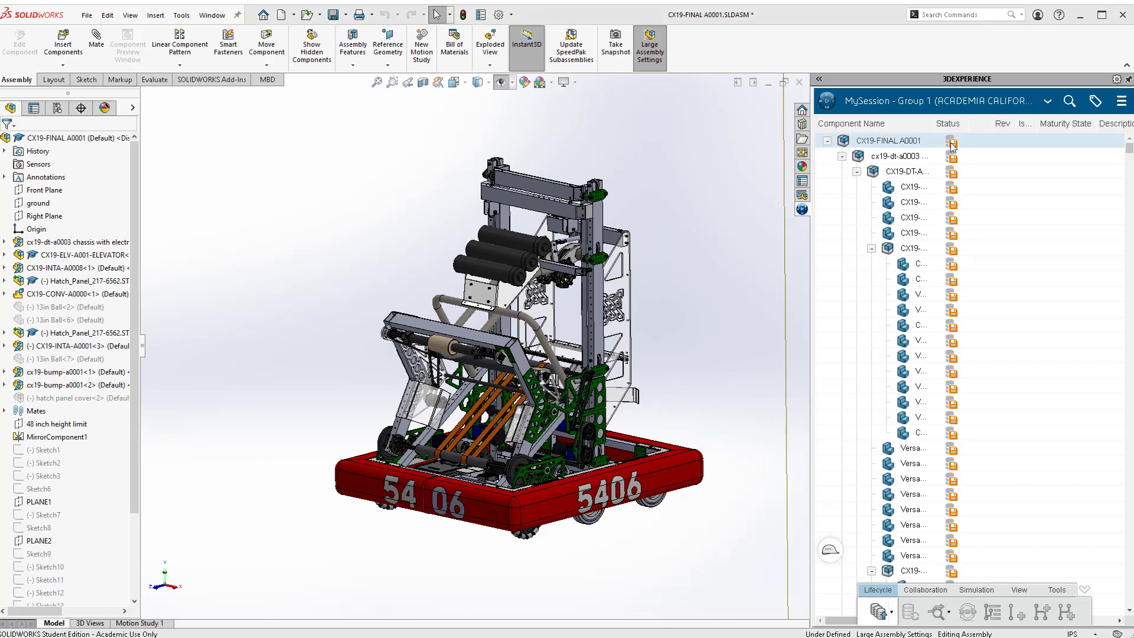
mouse_move(878, 613)
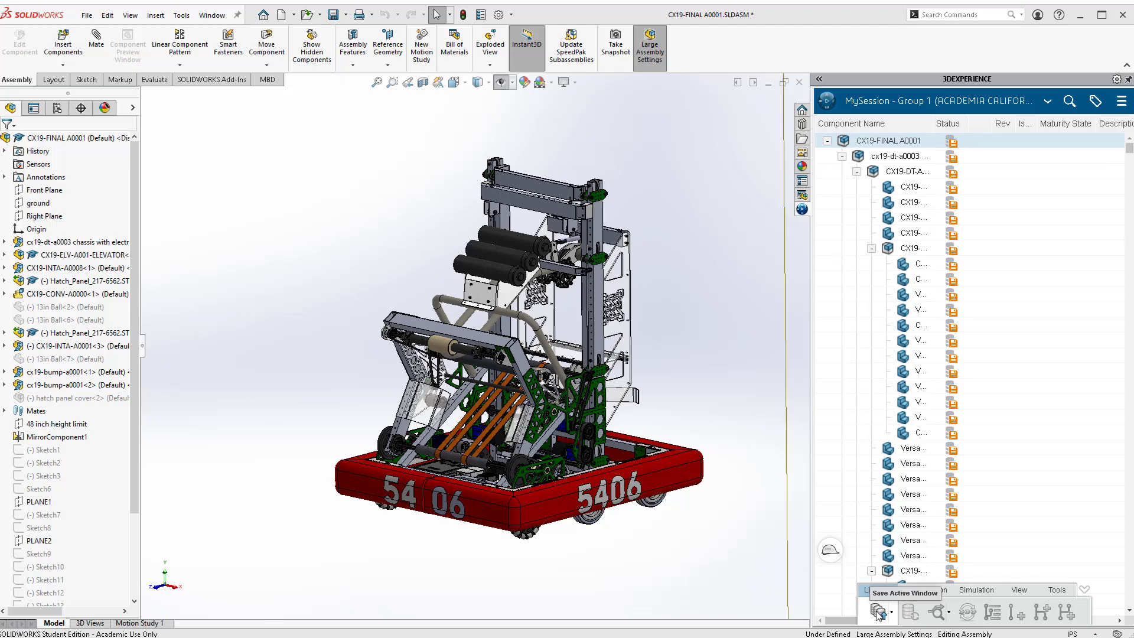
- Save the CX19-FINAL A0001 assembly and all its components to 3DEXPERIENCE via Save Active Window
click(878, 611)
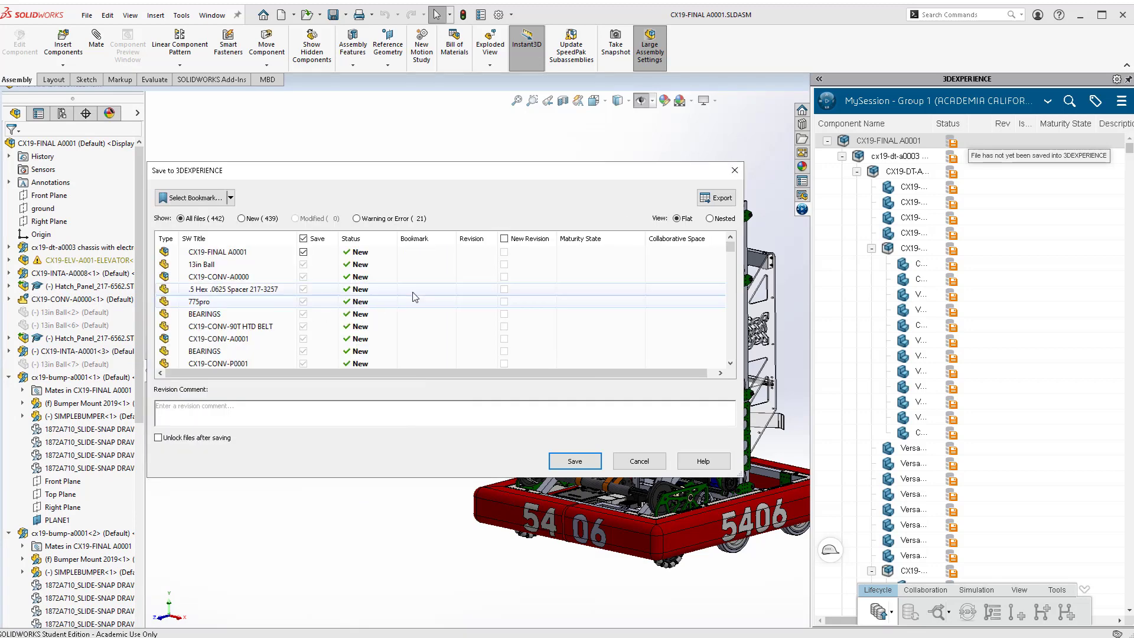
mouse_move(362, 253)
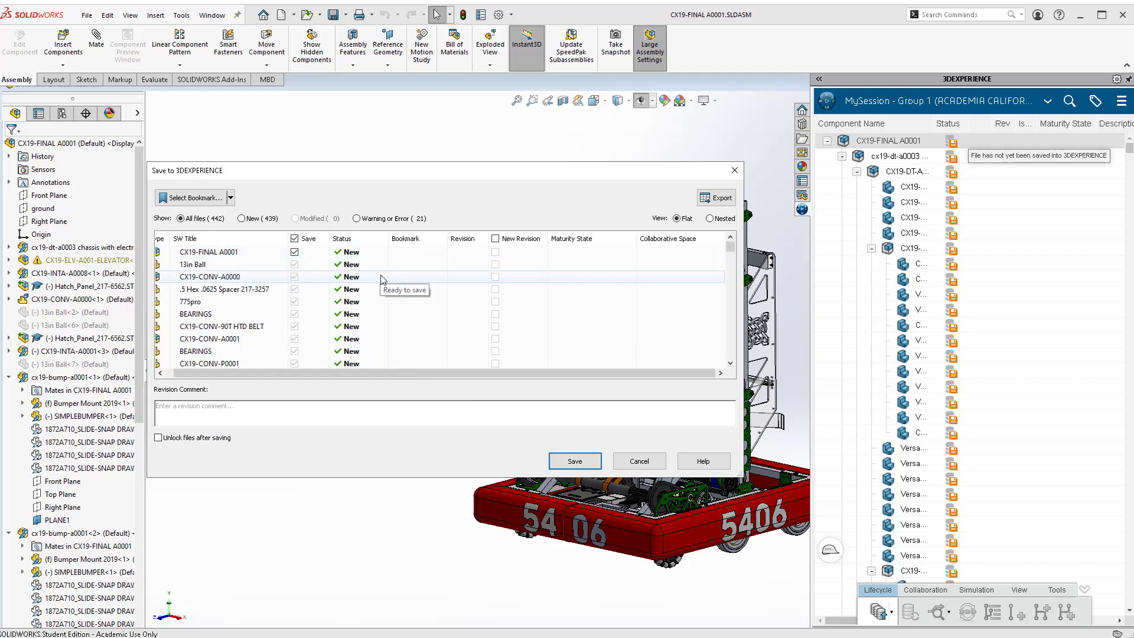
click(574, 460)
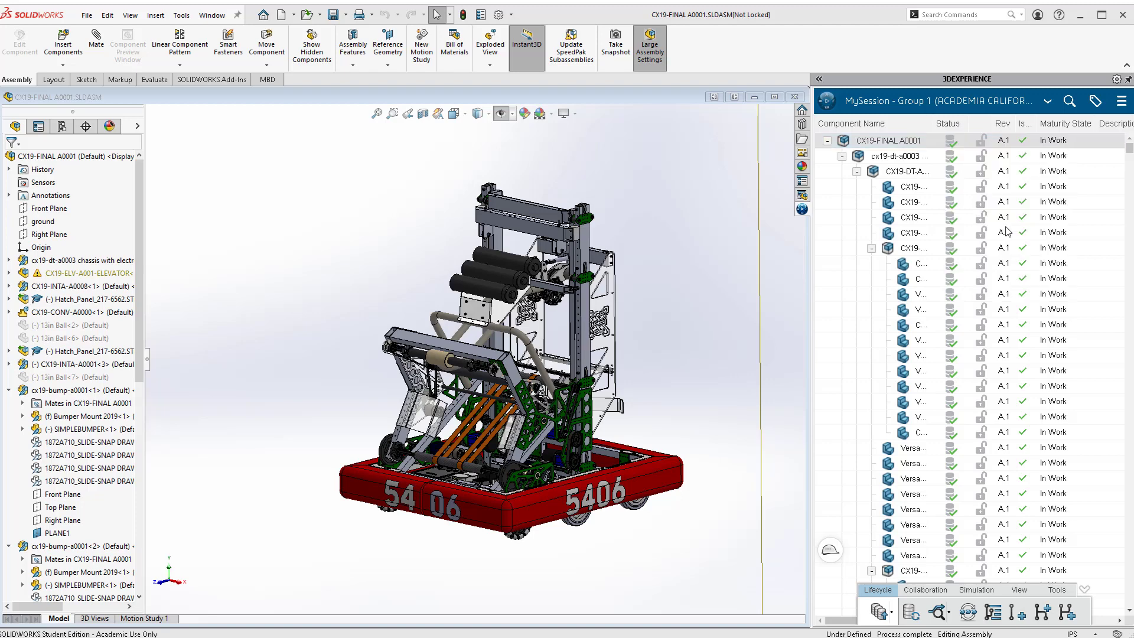
mouse_move(1019, 211)
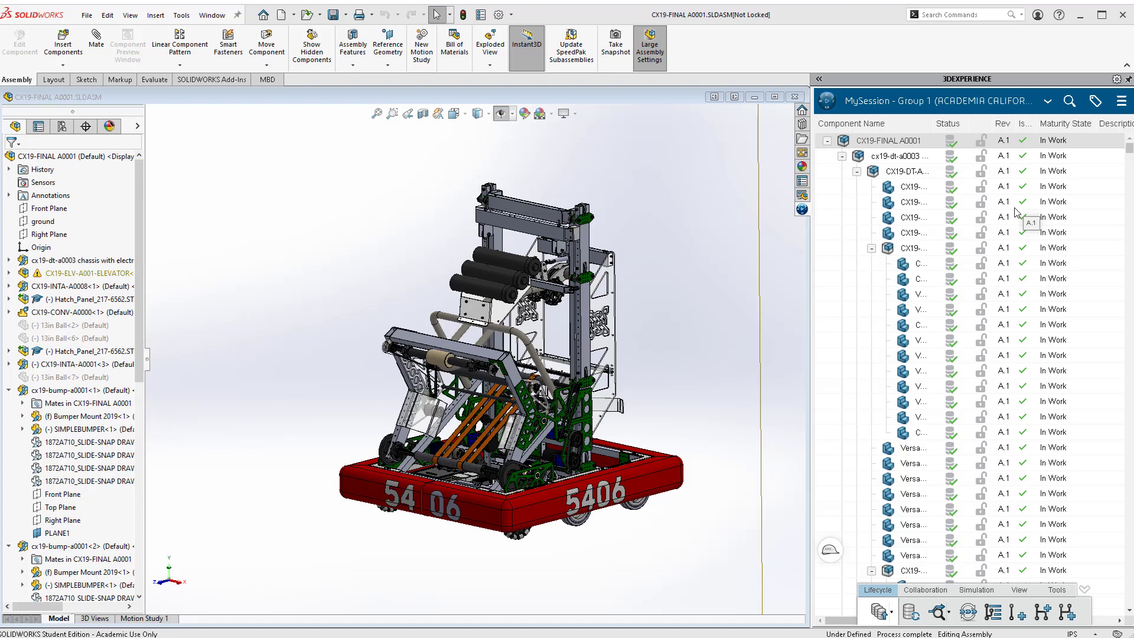
- Lock CX19-FINAL A0001 for yourself, then browse the Collaboration, View and Tools commands
click(982, 141)
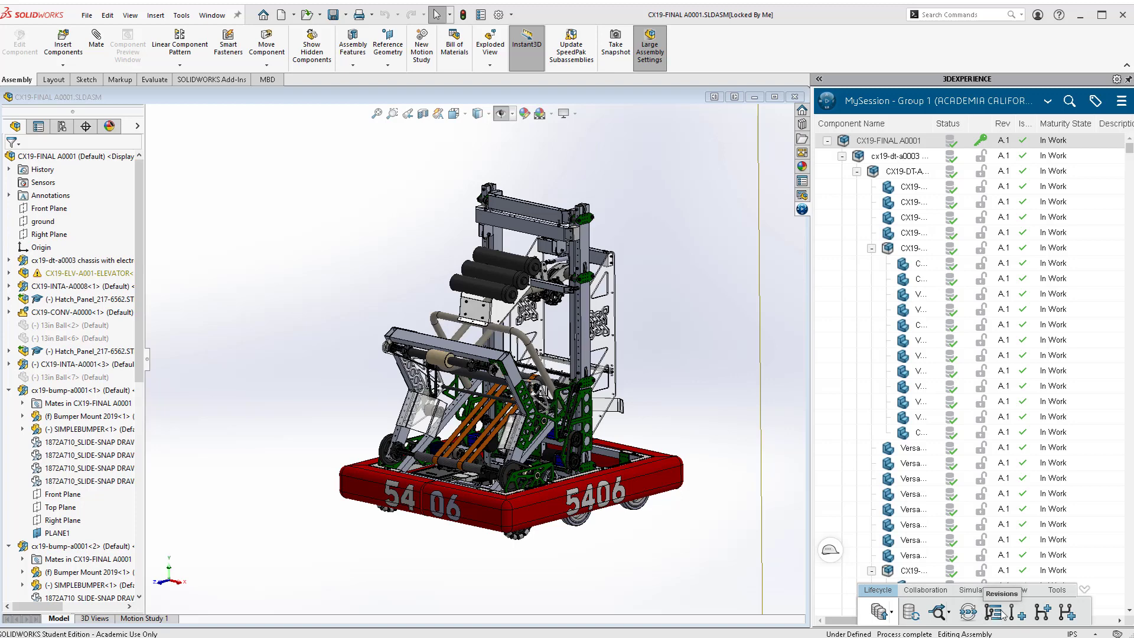
mouse_move(995, 613)
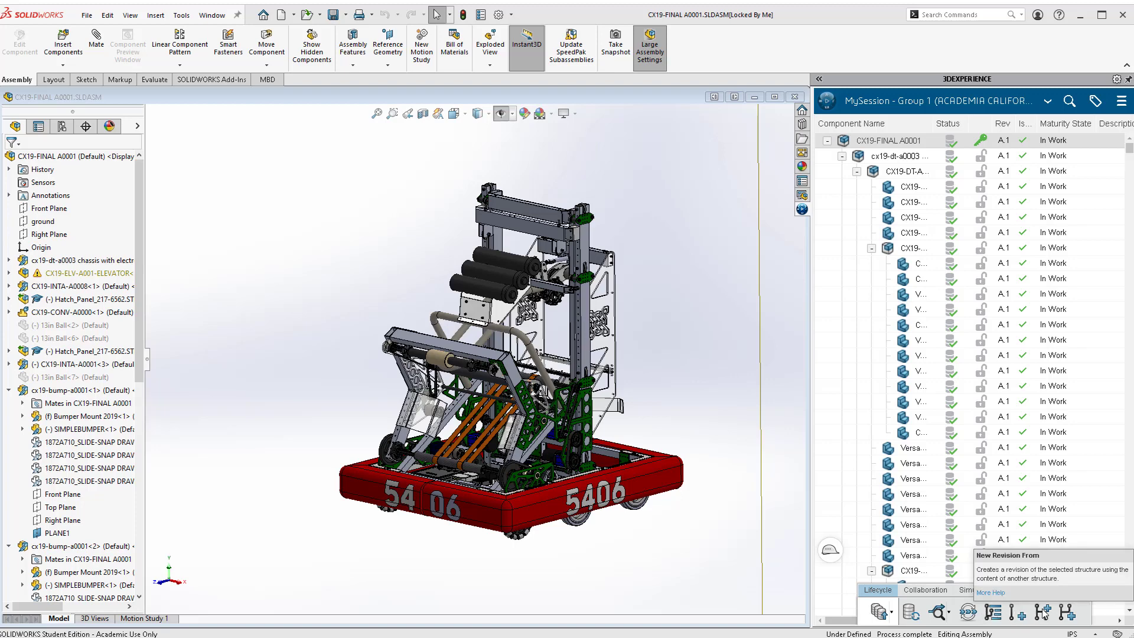
click(924, 589)
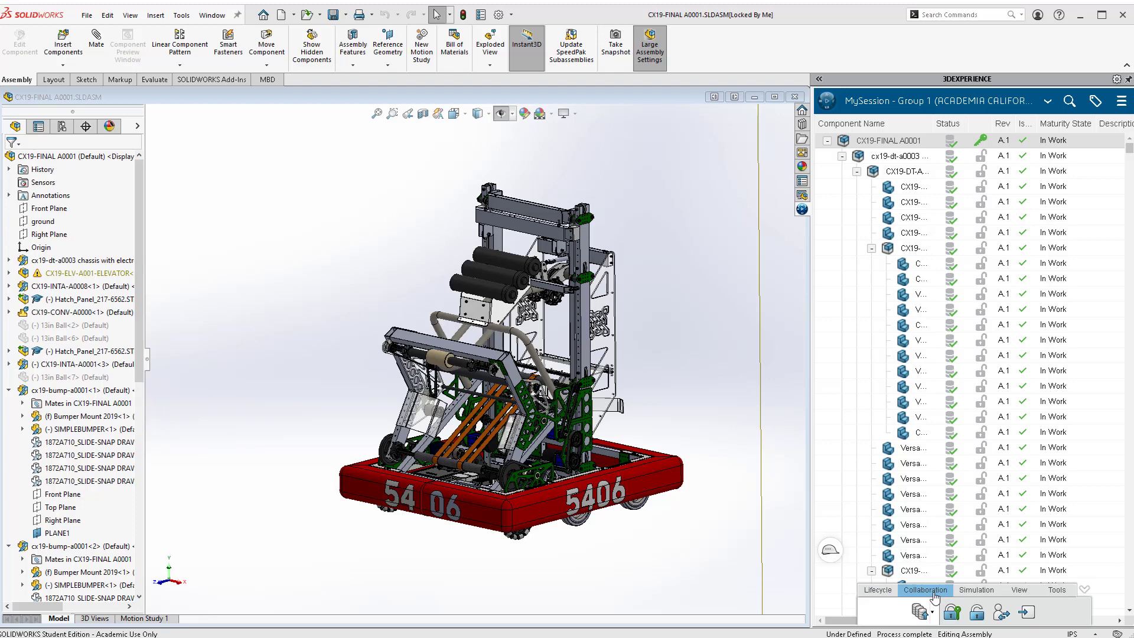
click(1018, 589)
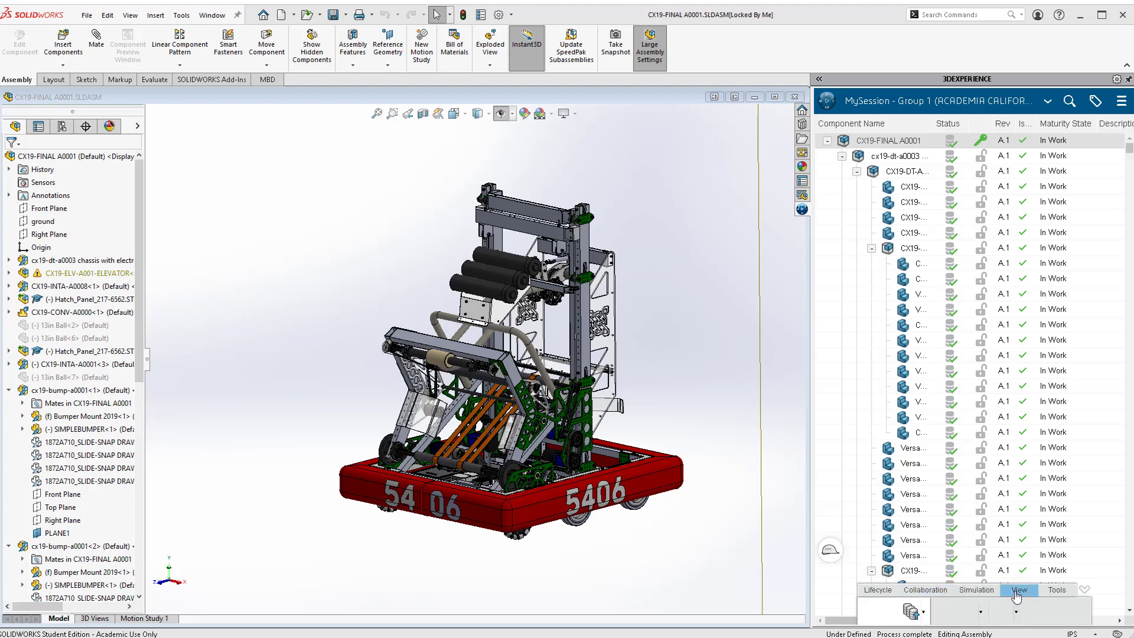
click(1057, 589)
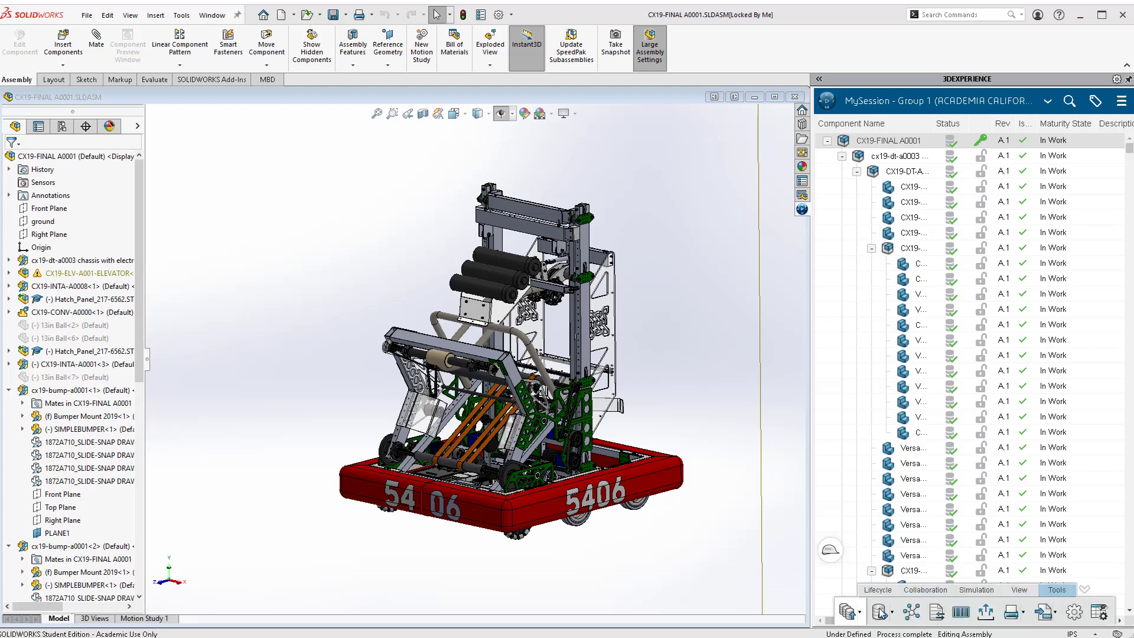
mouse_move(998, 614)
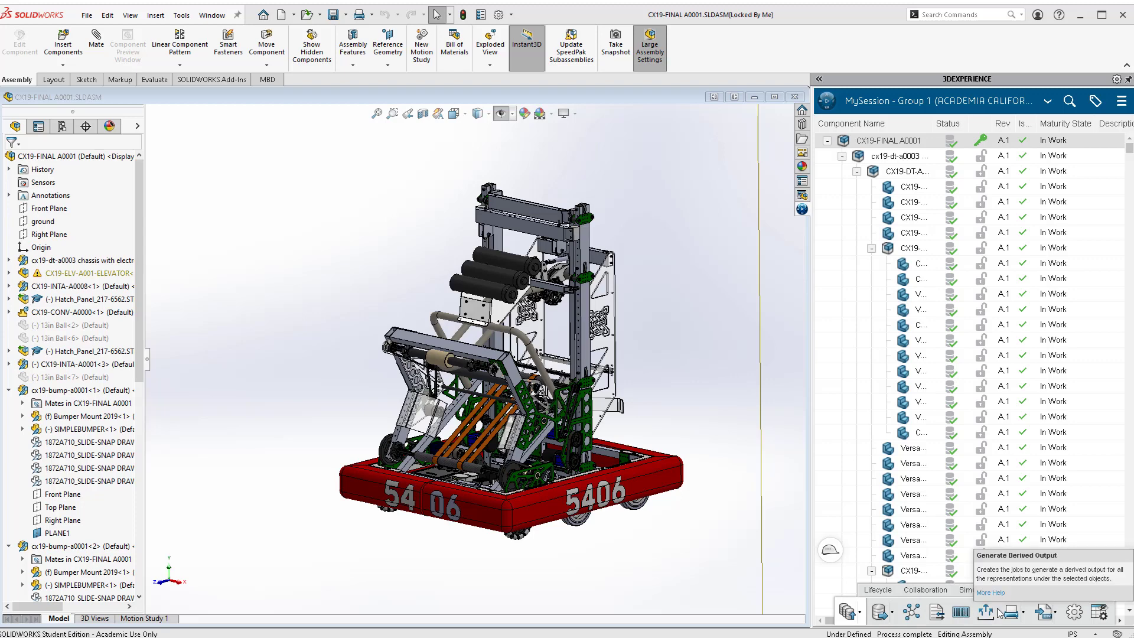
- In Tree List View Options, give Lock Status a red custom colour and show Creation Date and Convert Status
click(1101, 613)
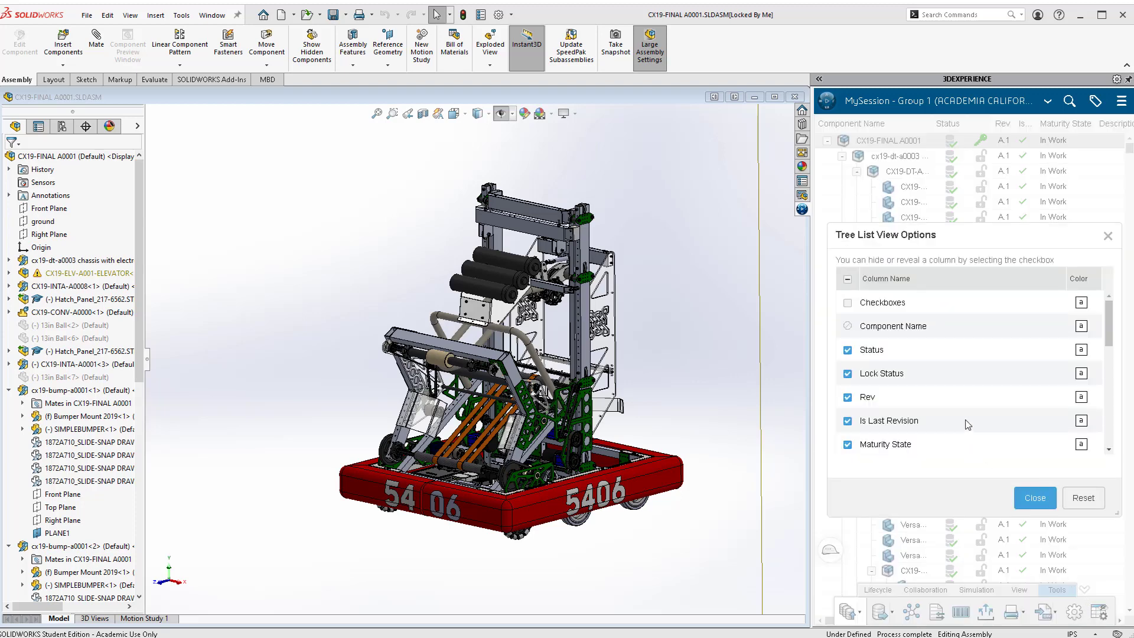
mouse_move(945, 378)
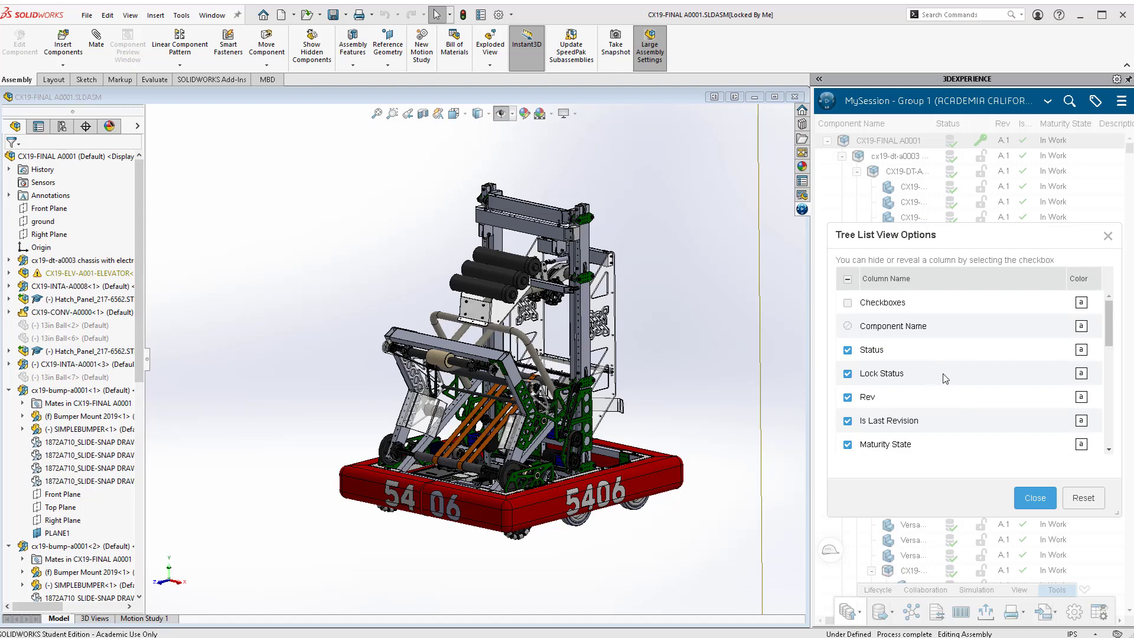
scroll(down, 3)
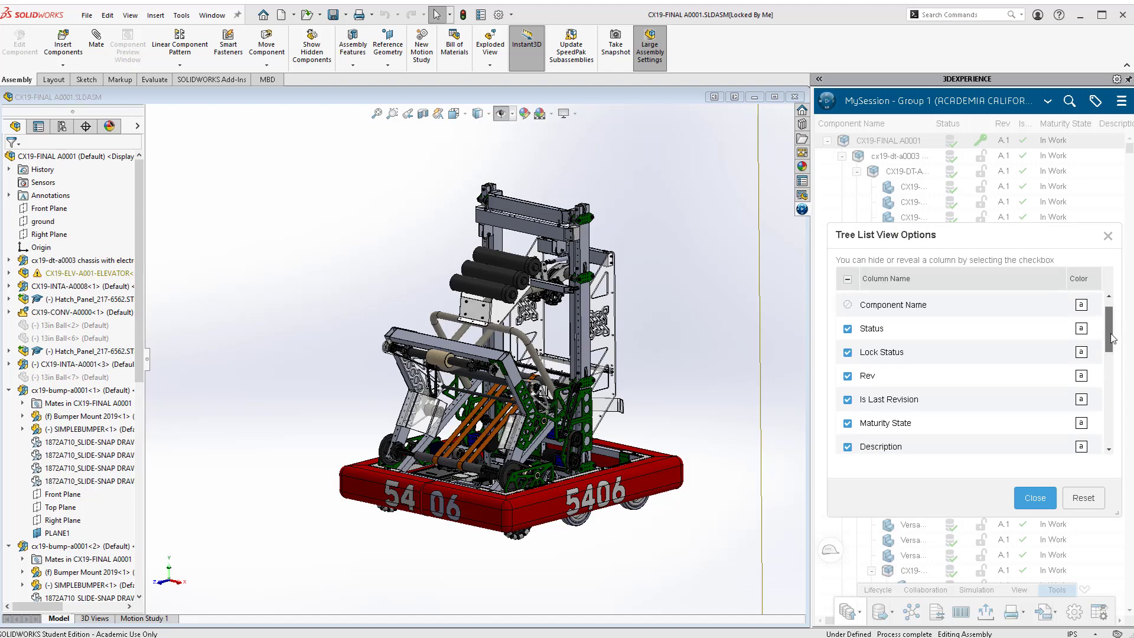
click(1081, 343)
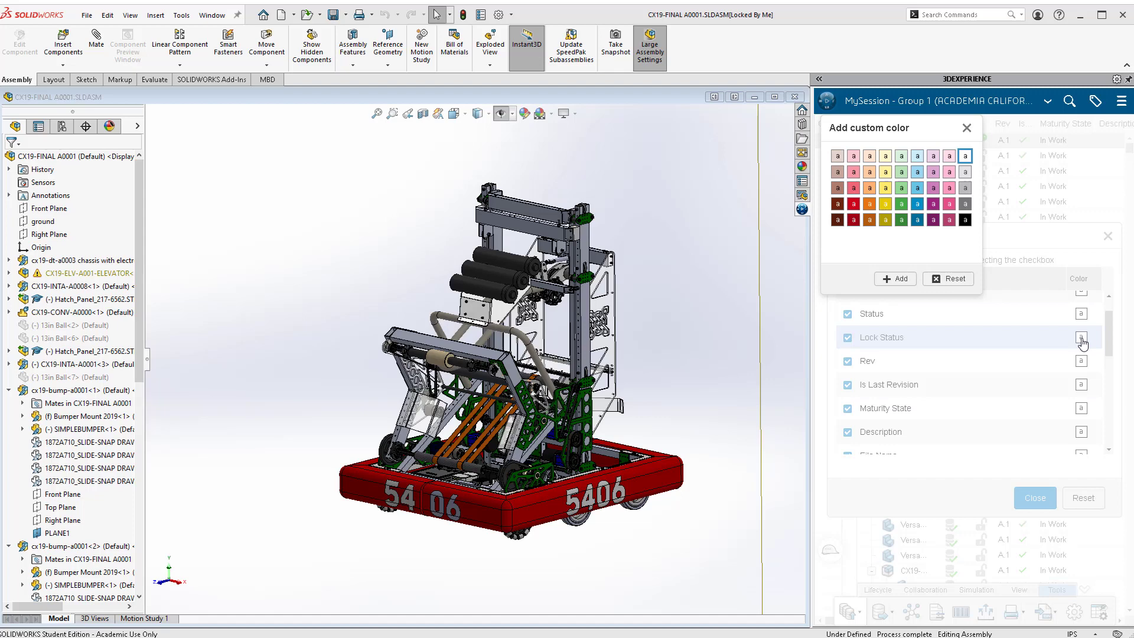
click(967, 128)
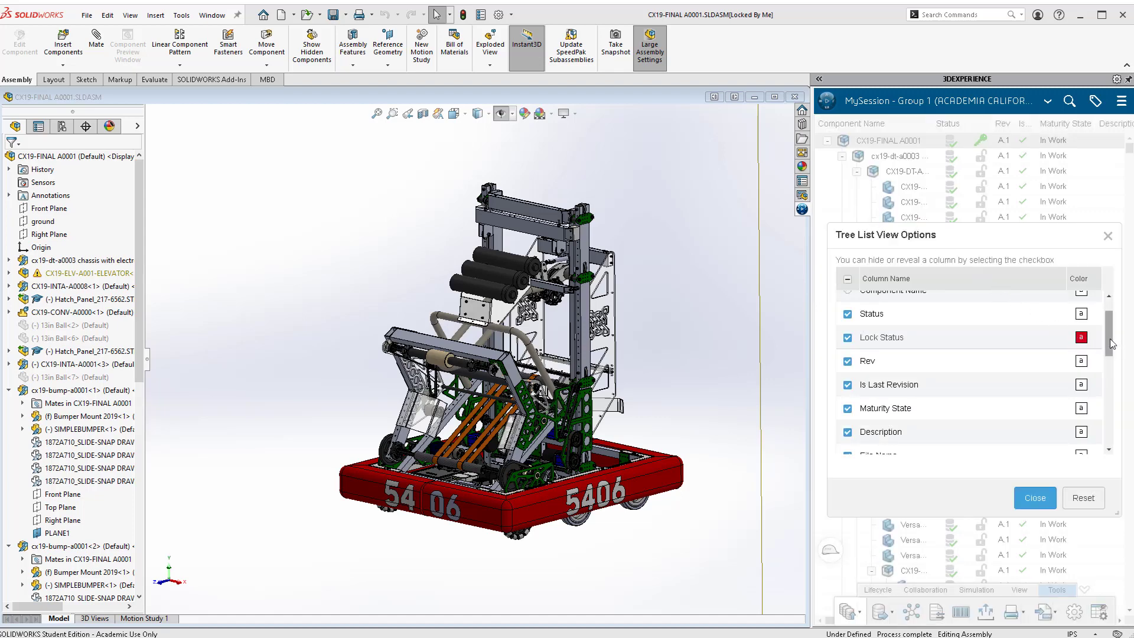
scroll(down, 3)
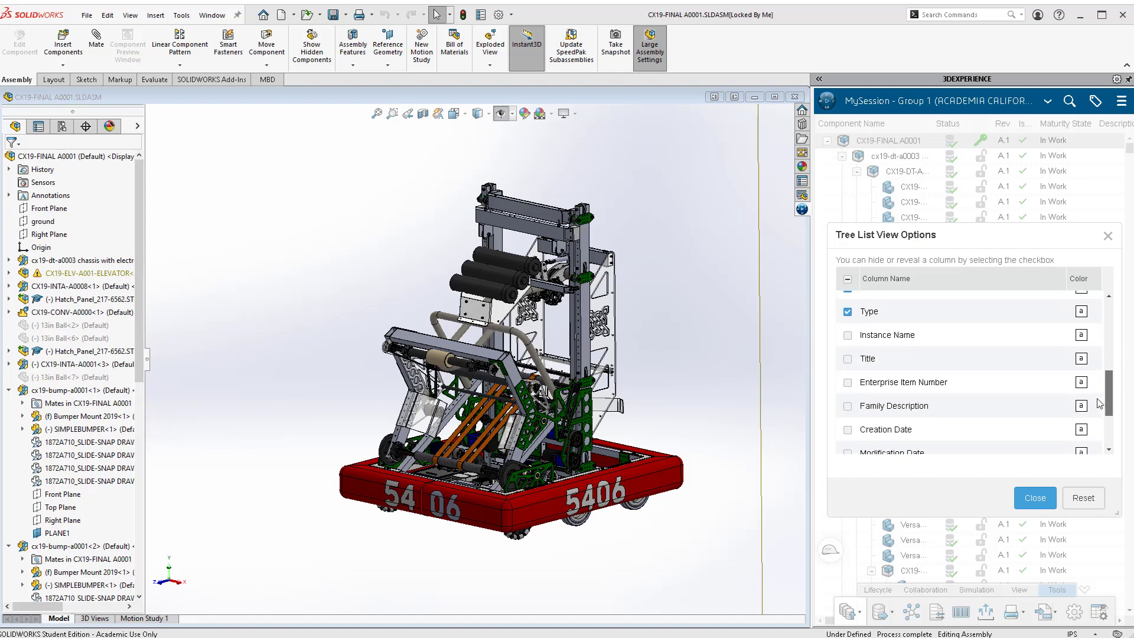
scroll(down, 3)
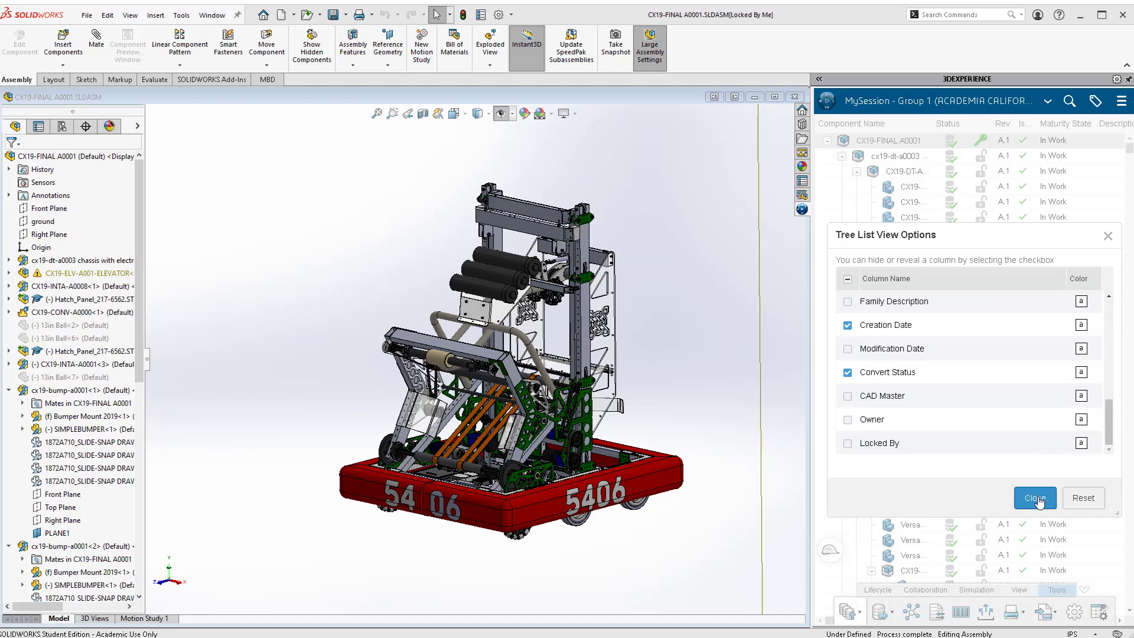
click(1035, 498)
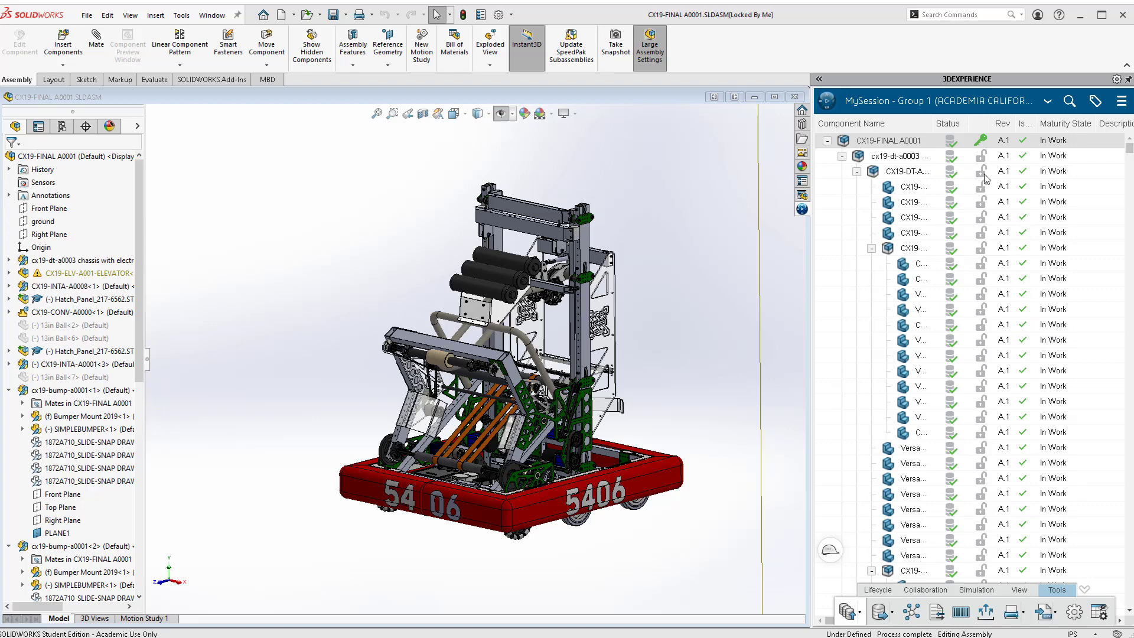
mouse_move(982, 145)
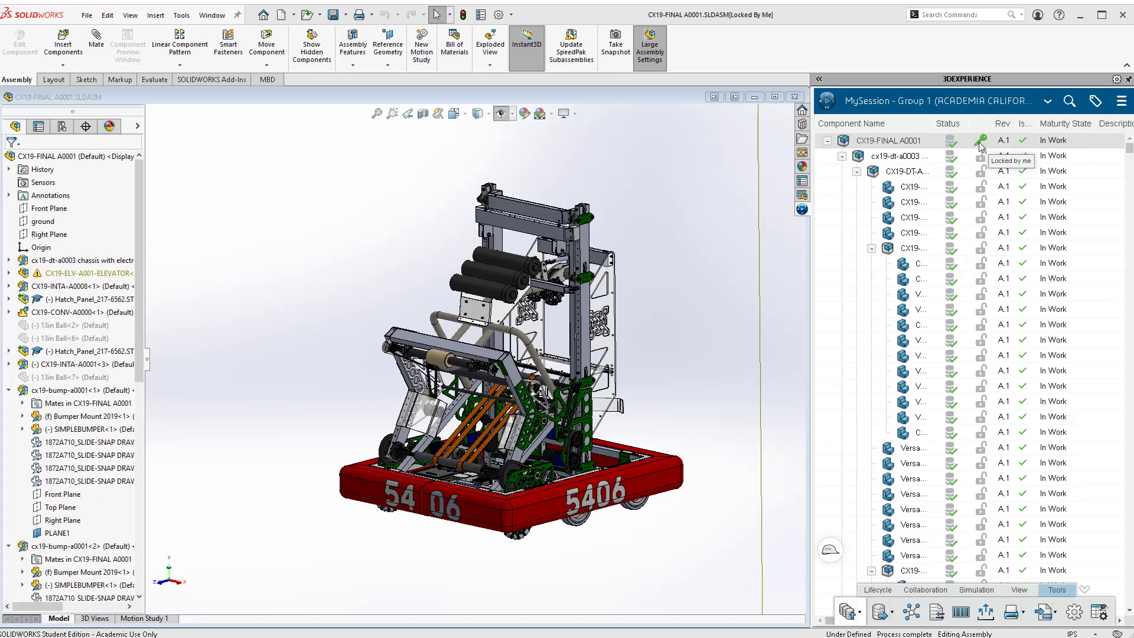
- Unlock CX19-FINAL A0001 from its context menu and freeze its maturity from In Work to Frozen
right_click(982, 140)
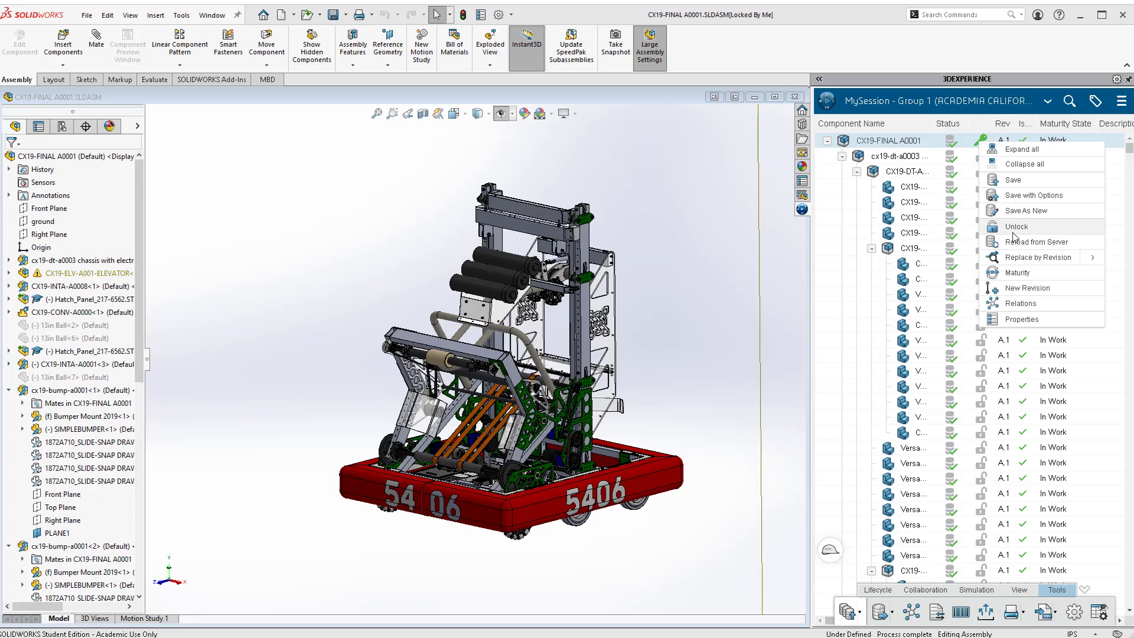
click(1017, 227)
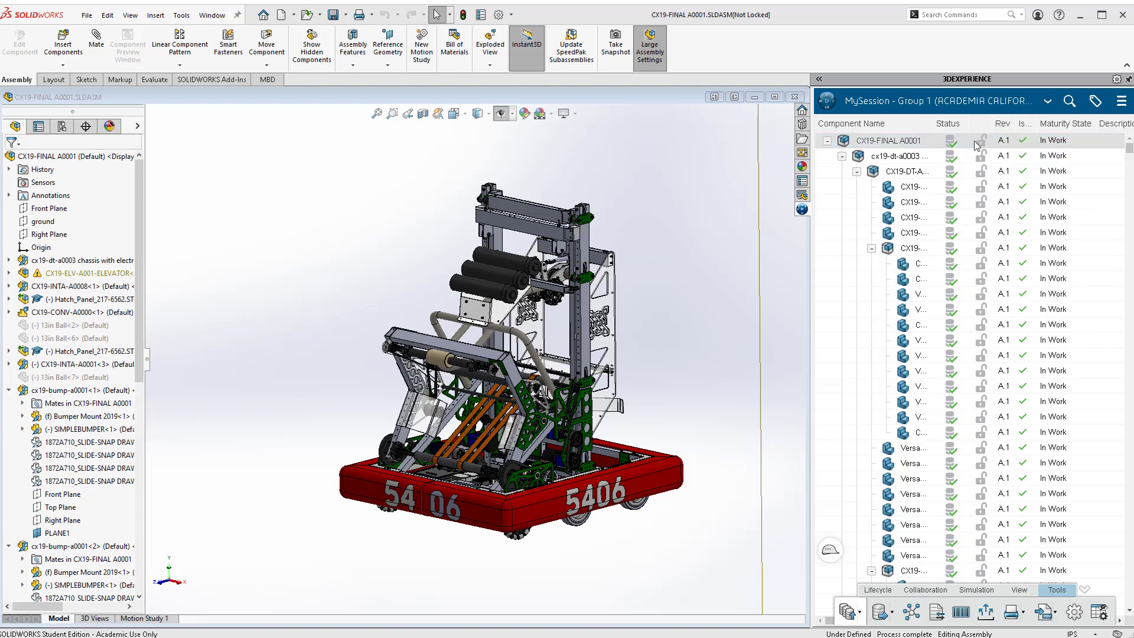
mouse_move(1009, 277)
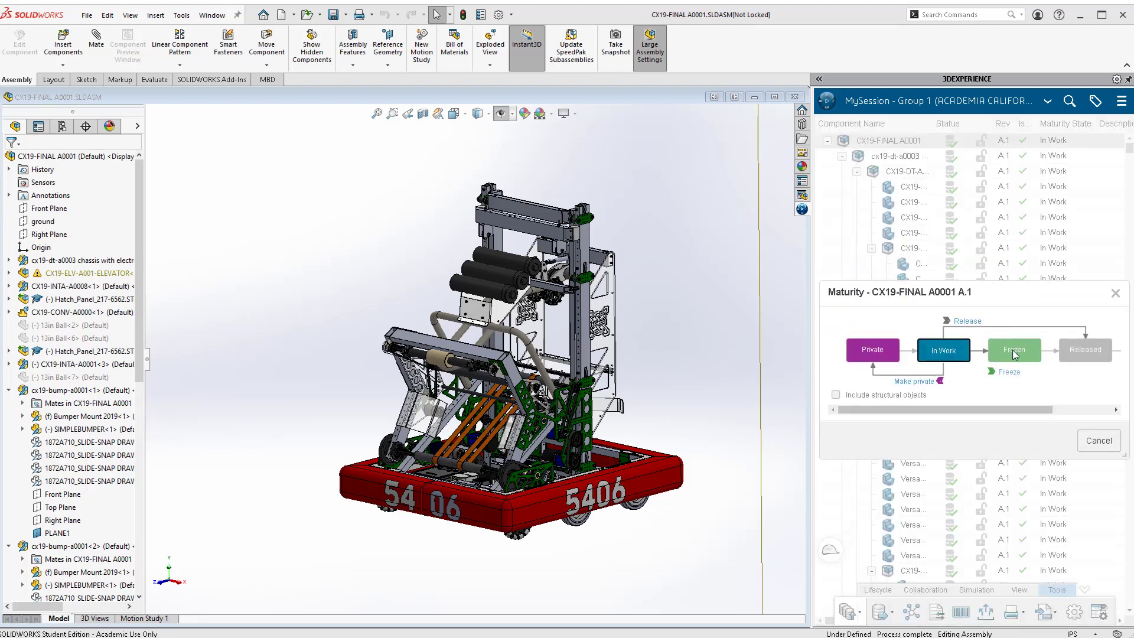
mouse_move(906, 398)
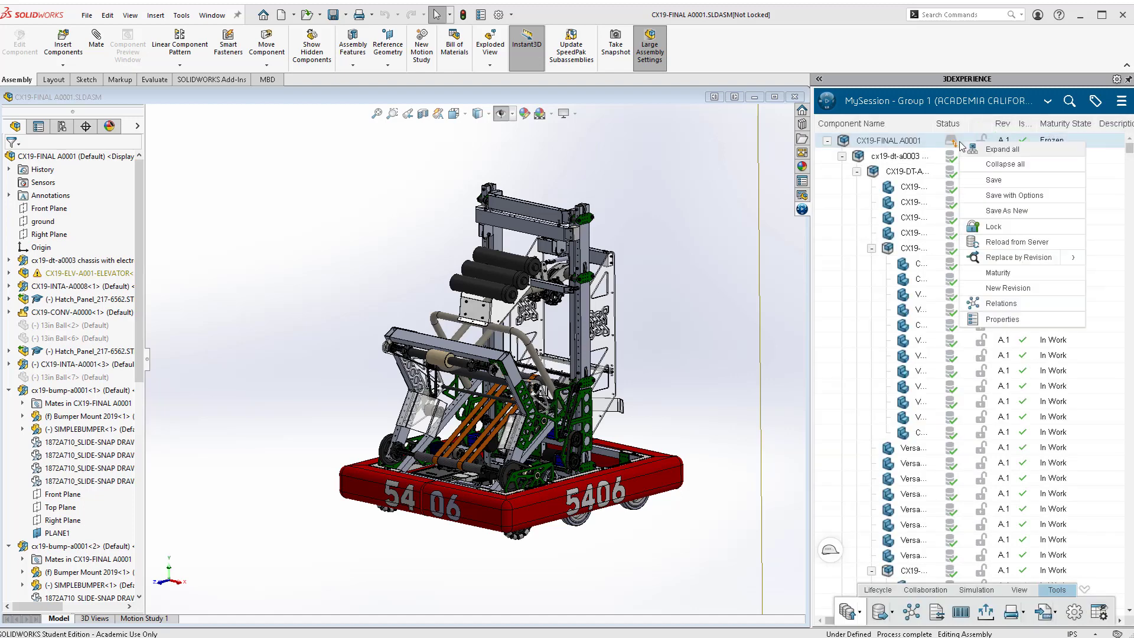
click(1003, 272)
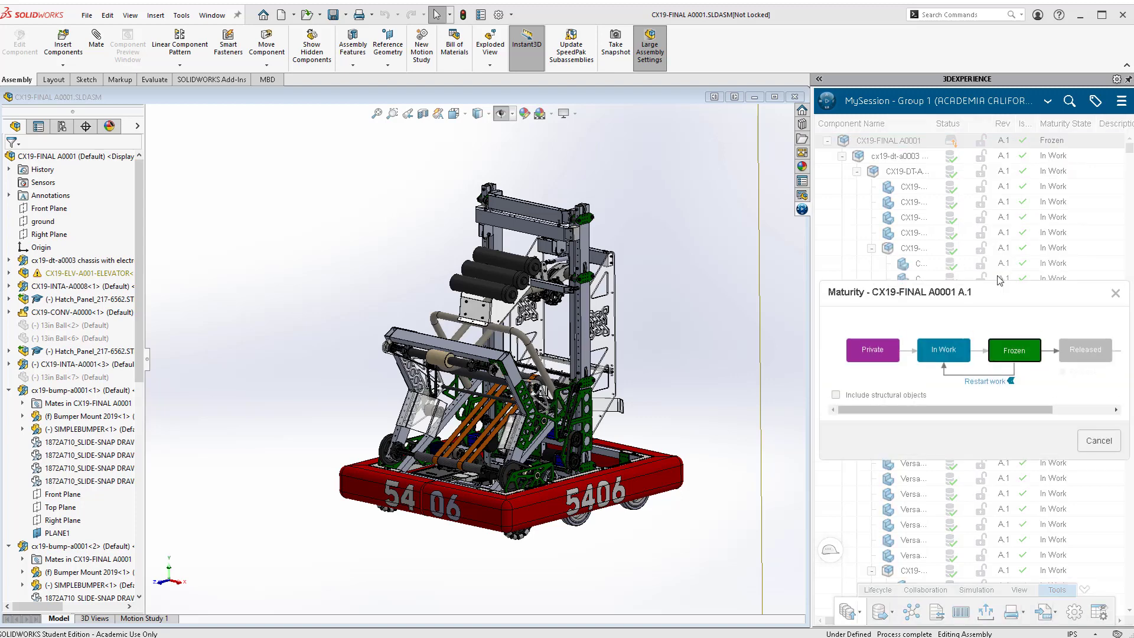